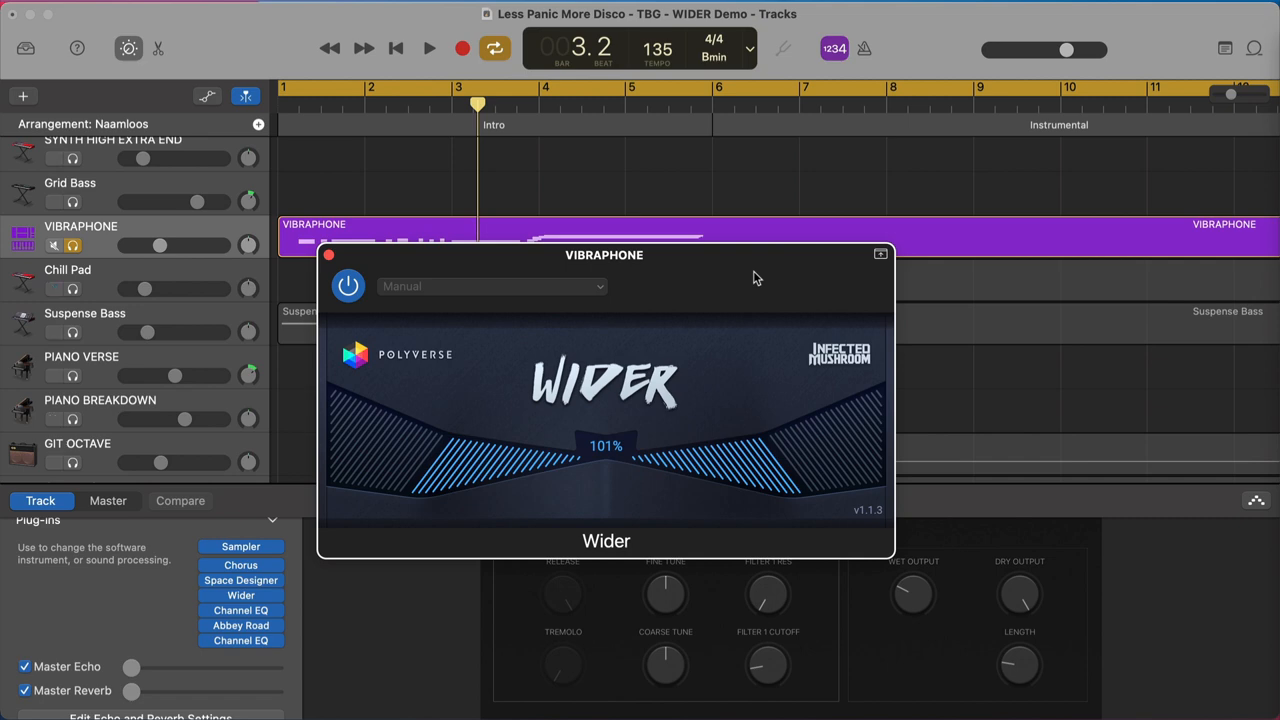
{"action": "mouse_move", "coordinate": [1090, 216]}
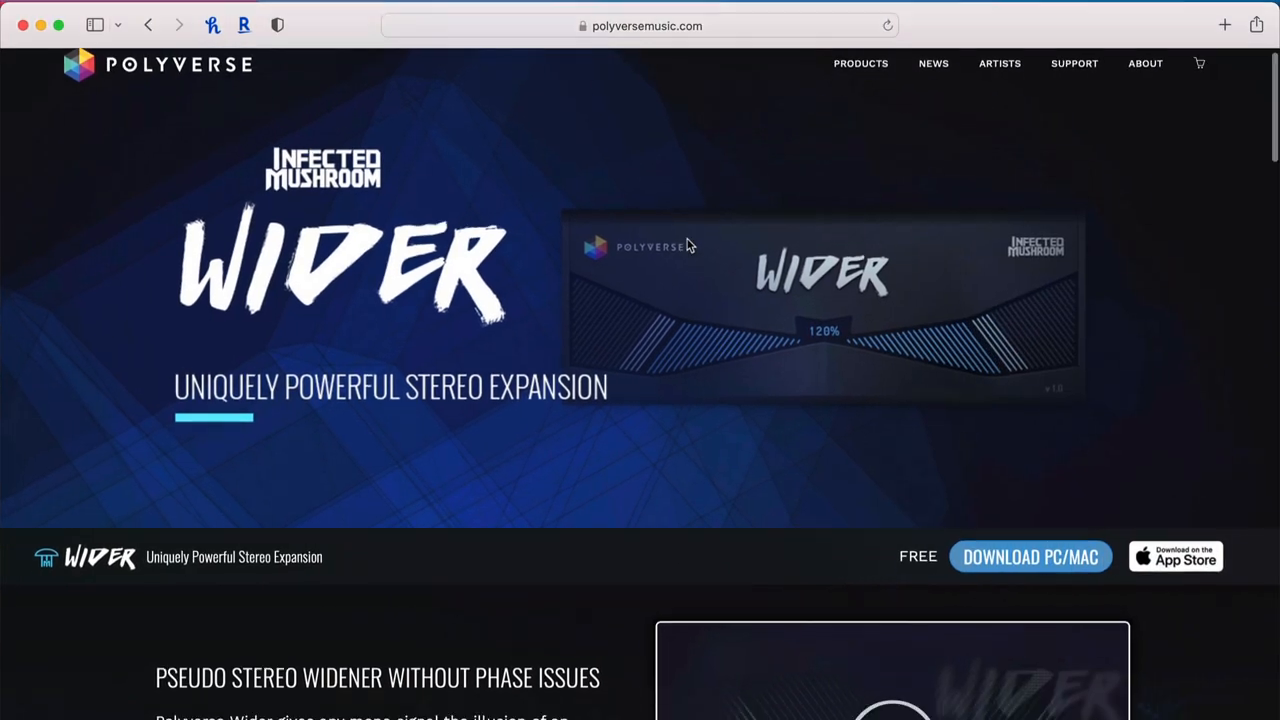
- Re-enable Wider on VIBRAPHONE, narrow its width to 36%, then restore it to 100%
{"action": "scroll", "scroll_direction": "down", "scroll_amount": 3}
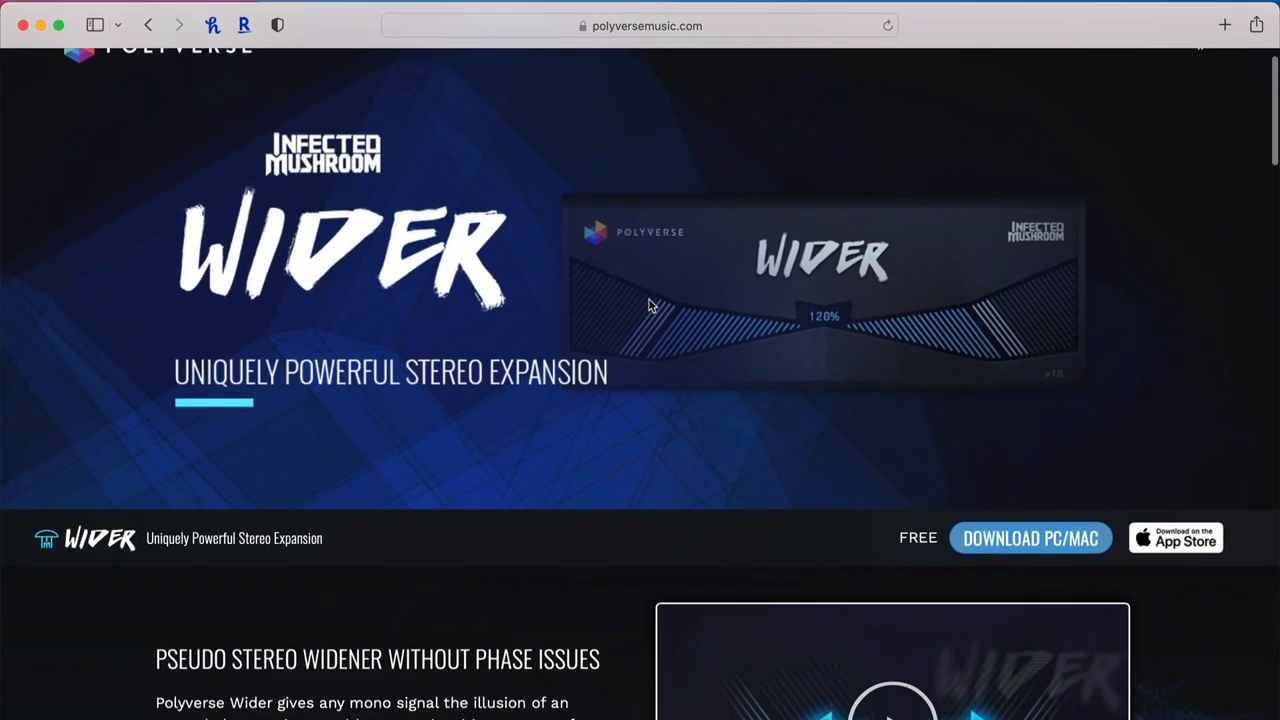
{"action": "scroll", "scroll_direction": "down", "scroll_amount": 3}
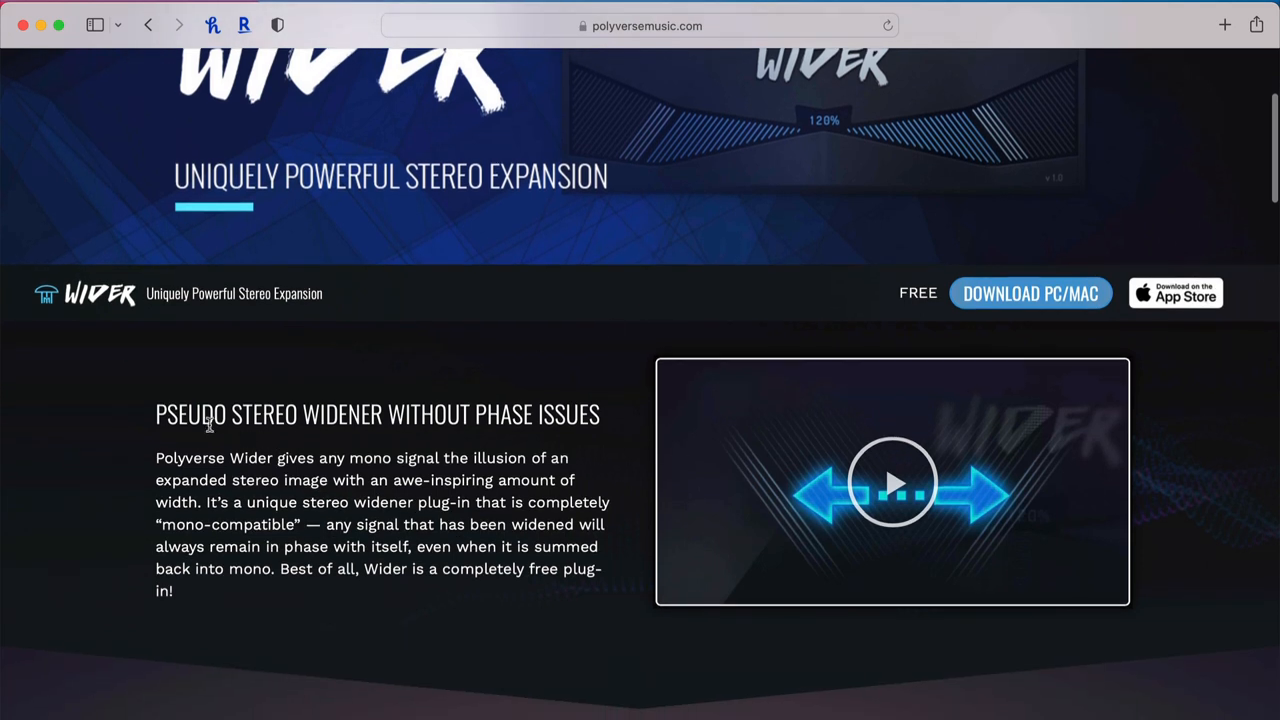
{"action": "mouse_move", "coordinate": [531, 413]}
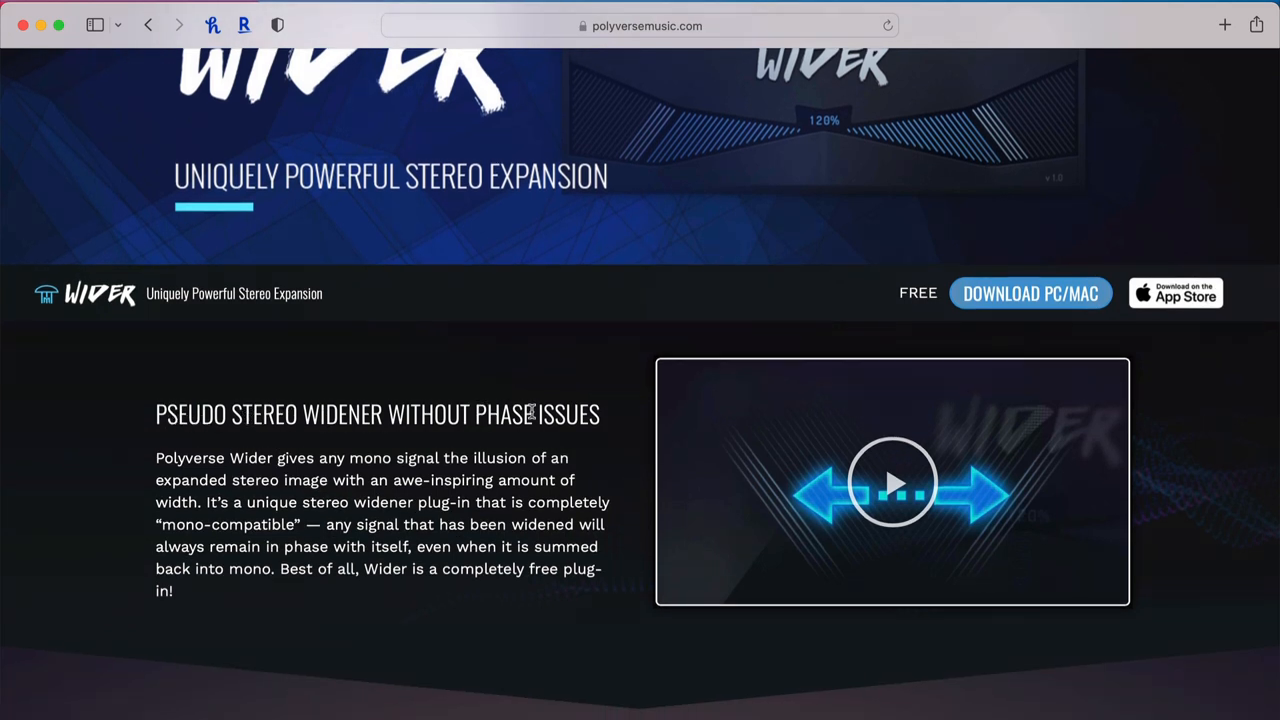
{"action": "mouse_move", "coordinate": [552, 451]}
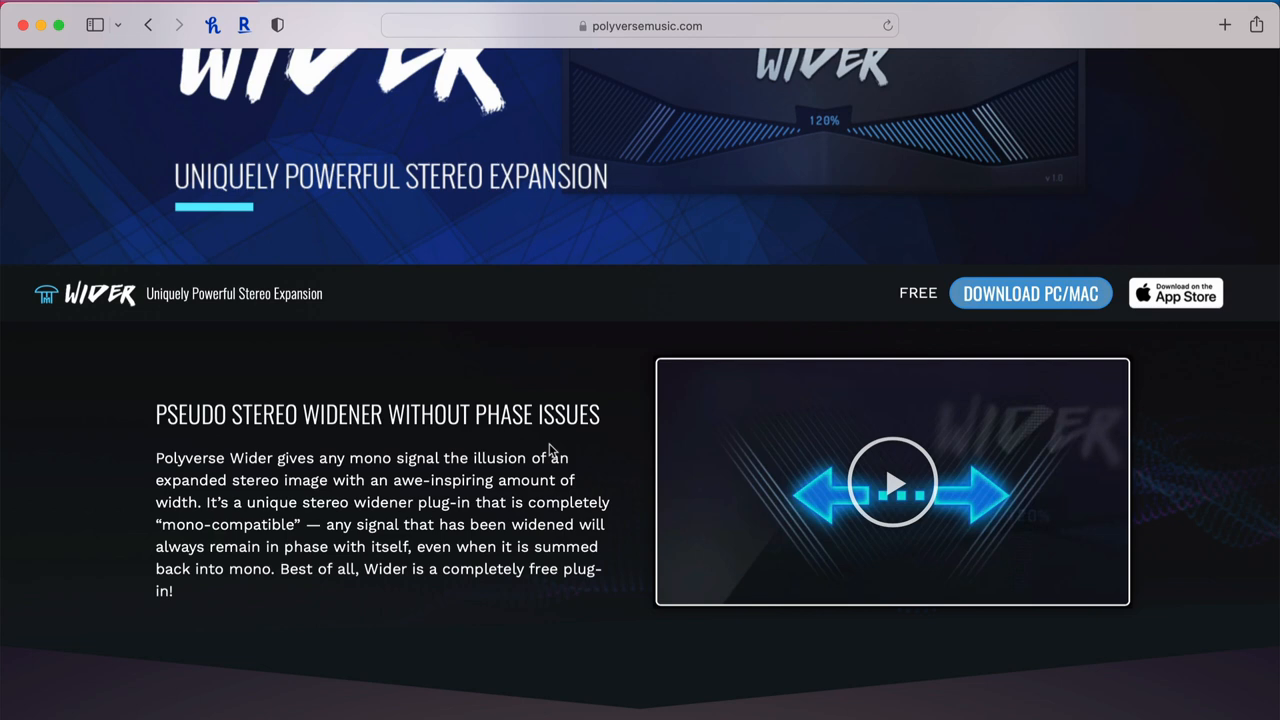
{"action": "scroll", "scroll_direction": "up", "scroll_amount": 3}
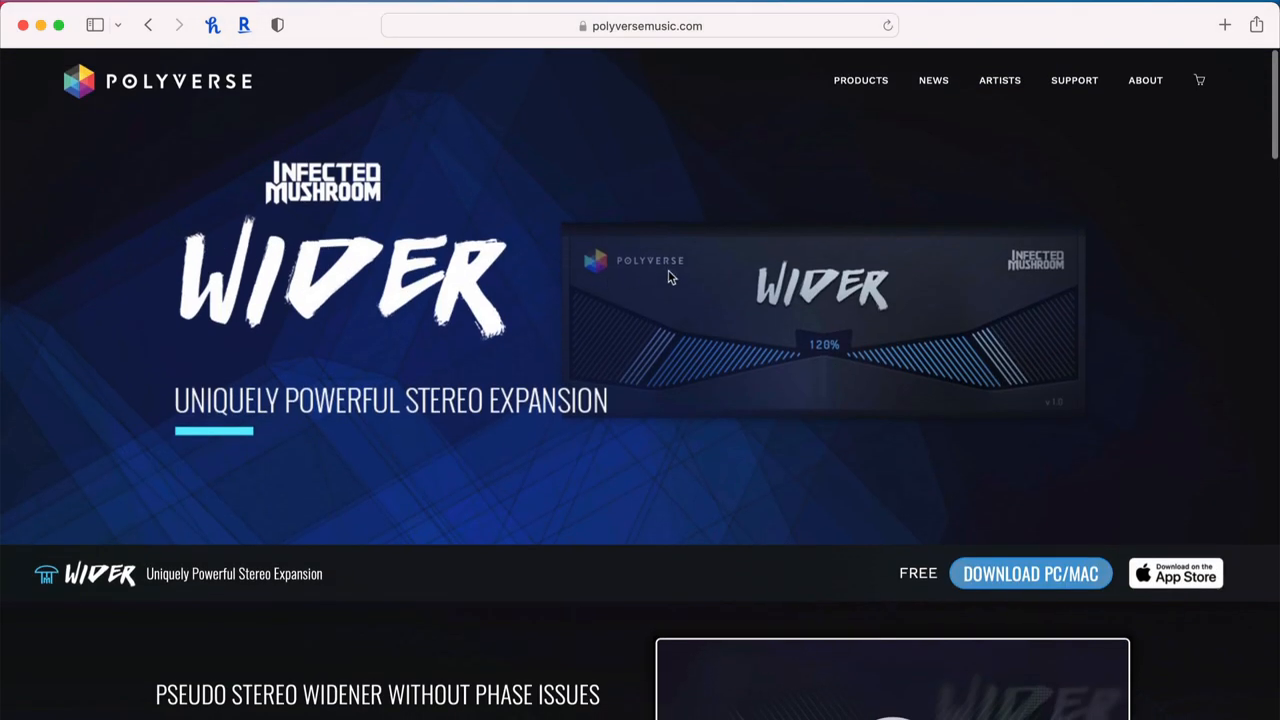
{"action": "mouse_move", "coordinate": [379, 128]}
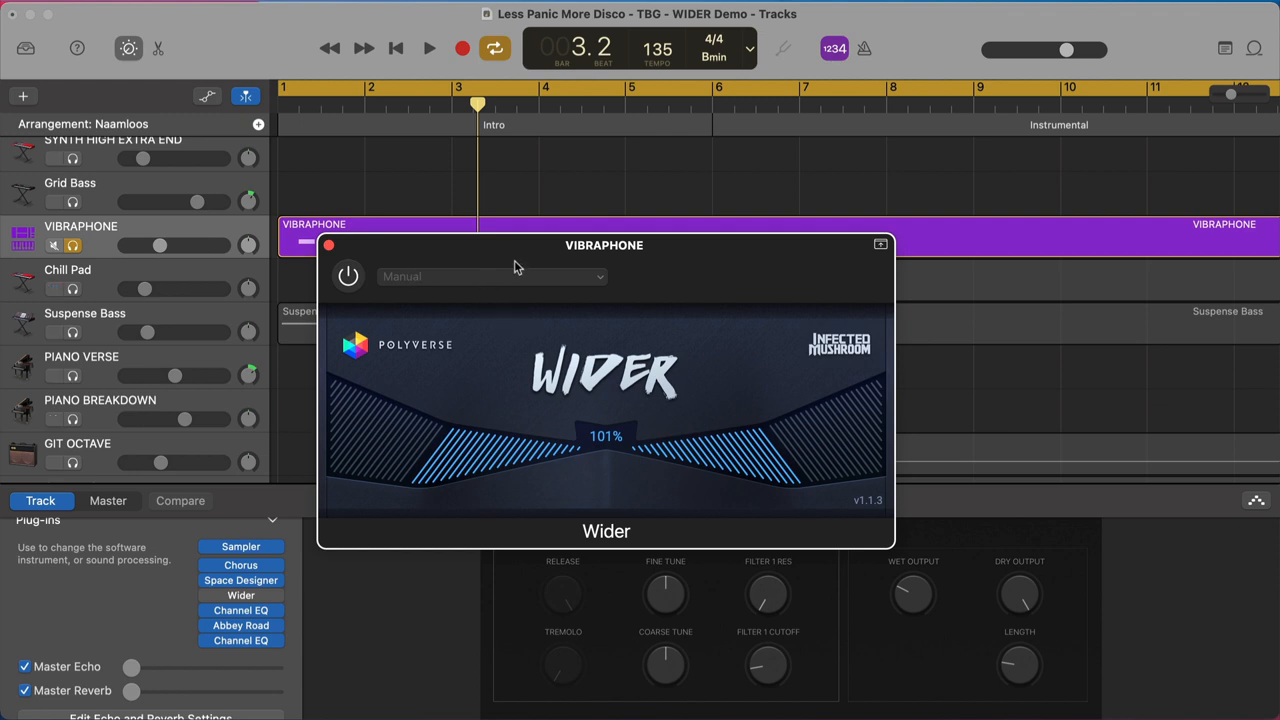
{"action": "left_click", "coordinate": [425, 48]}
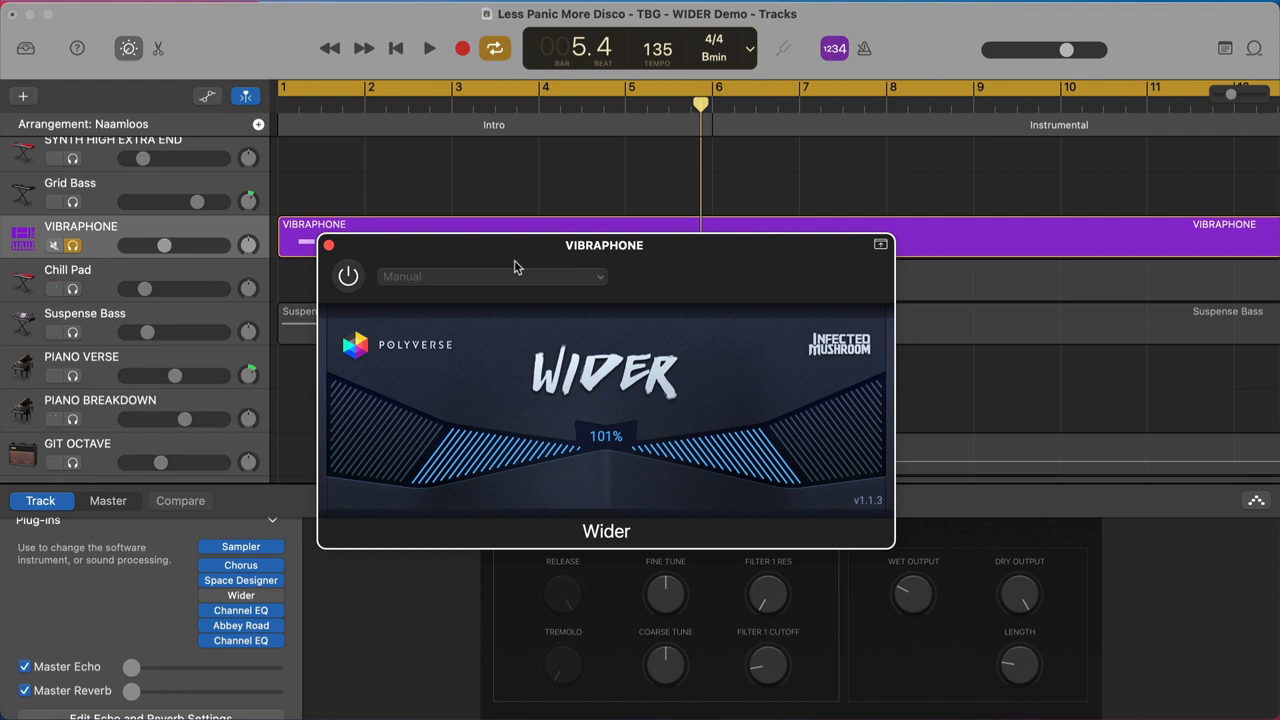
{"action": "left_click", "coordinate": [347, 276]}
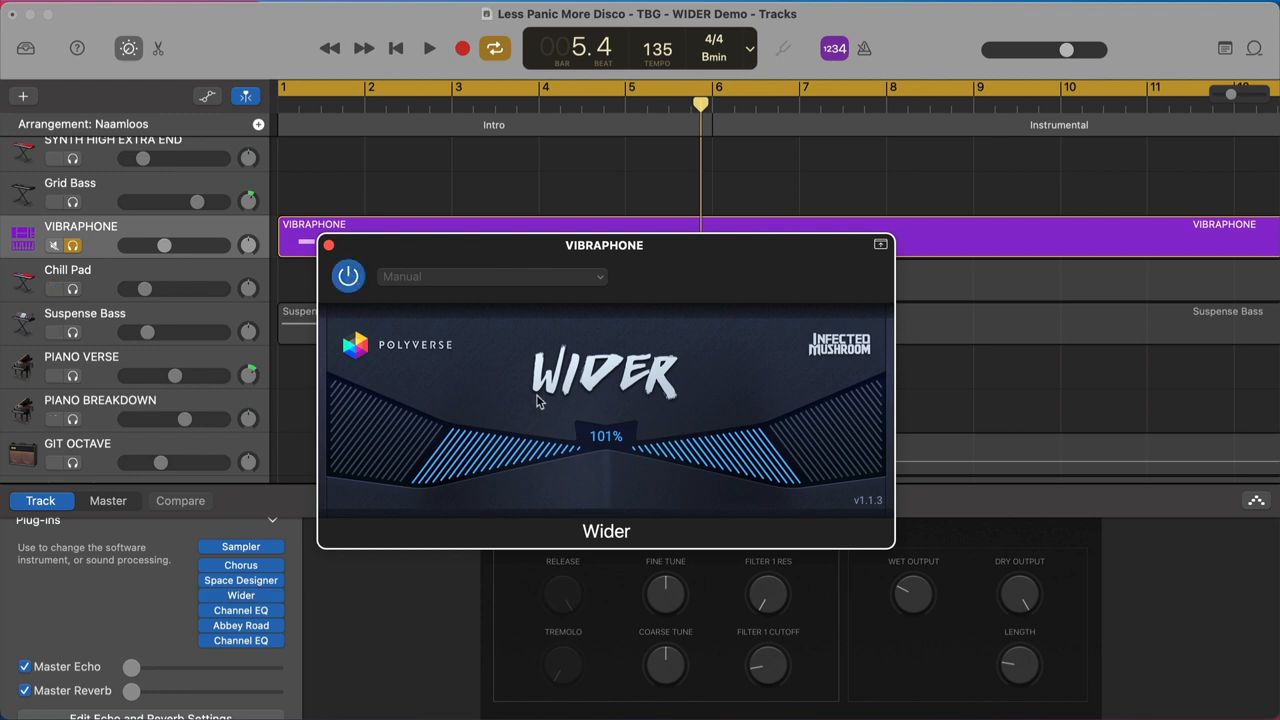
{"action": "left_click_drag", "start_coordinate": [540, 401], "coordinate": [575, 457]}
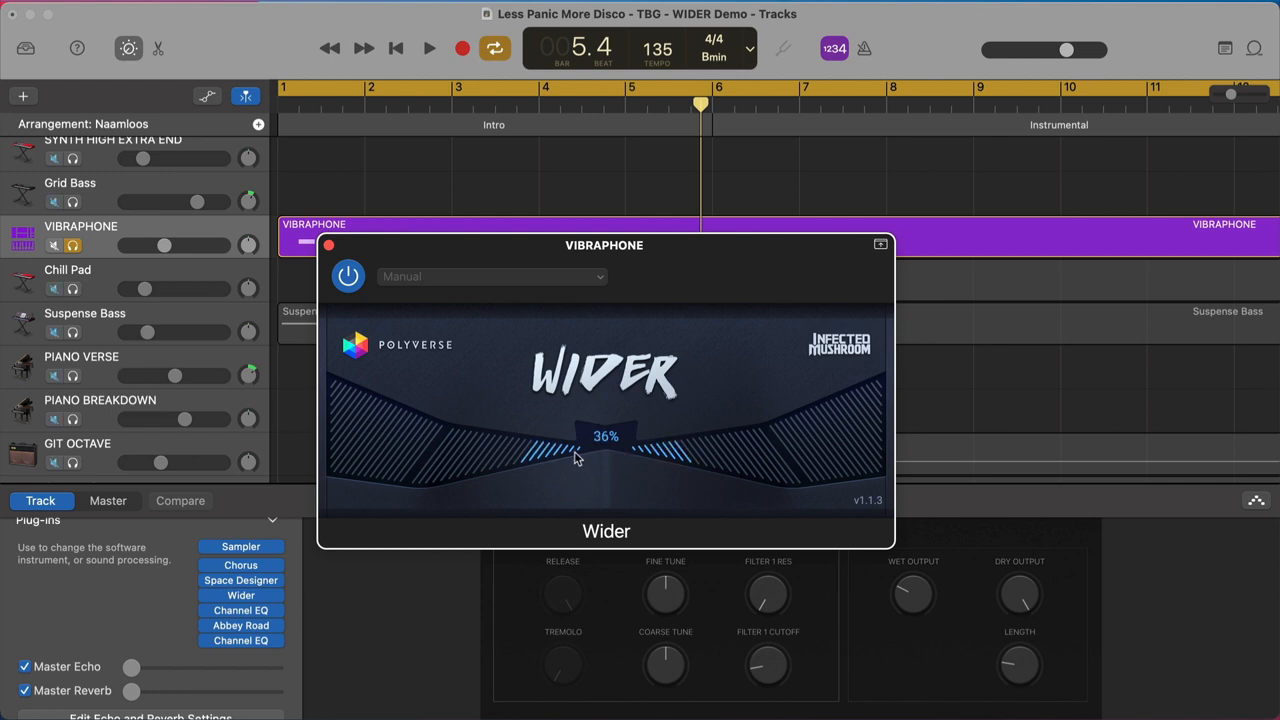
{"action": "left_click_drag", "start_coordinate": [575, 458], "coordinate": [505, 455]}
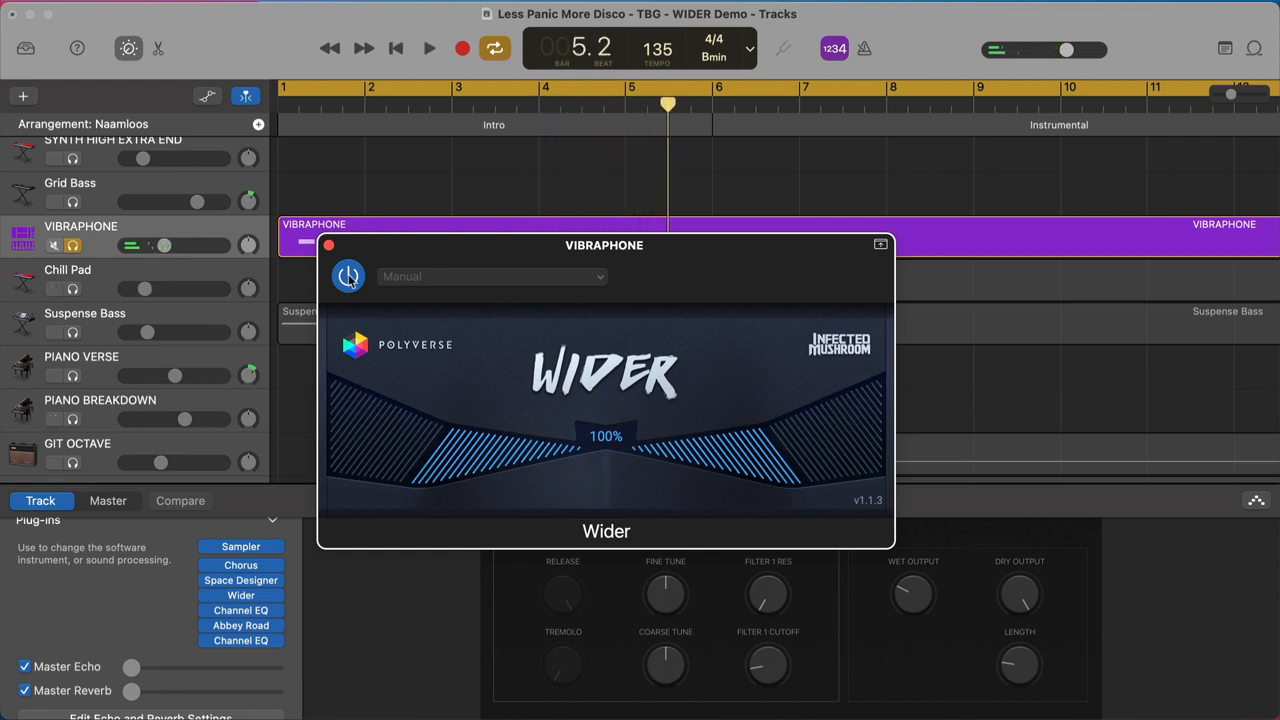
- Switch Wider off, on, and off again while the vibraphone plays to compare
{"action": "left_click", "coordinate": [348, 276]}
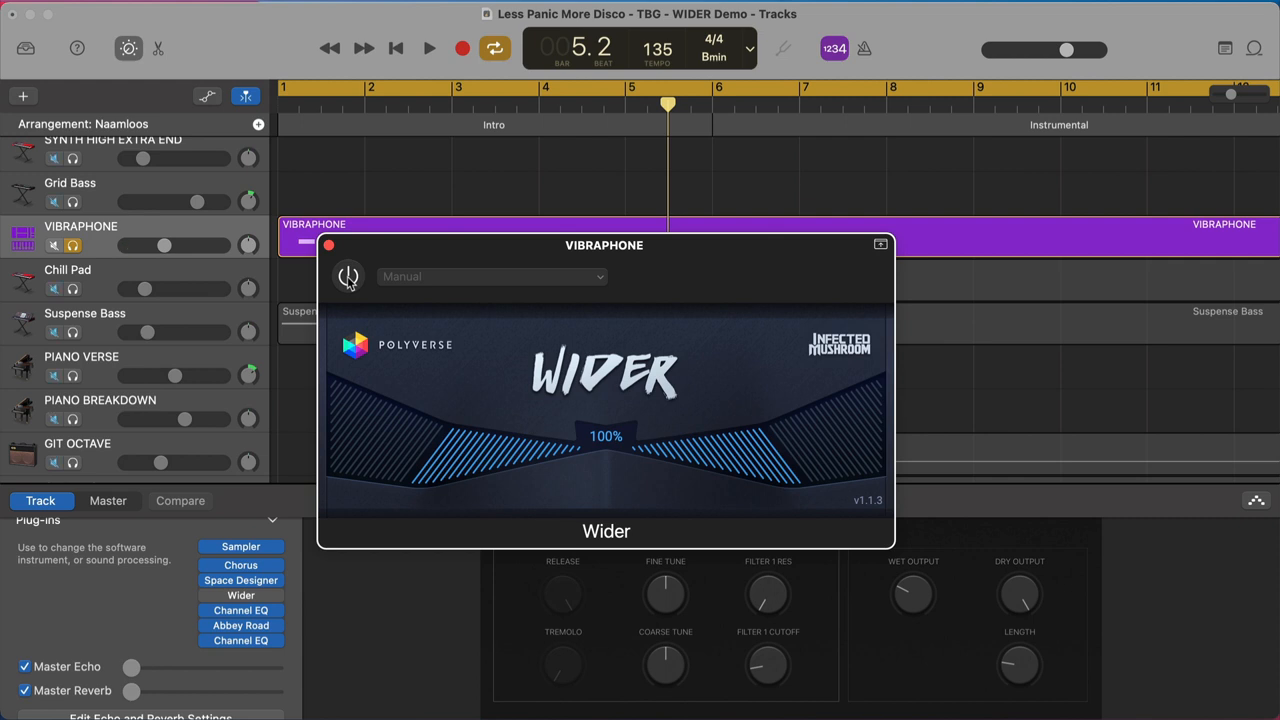
{"action": "left_click", "coordinate": [425, 48]}
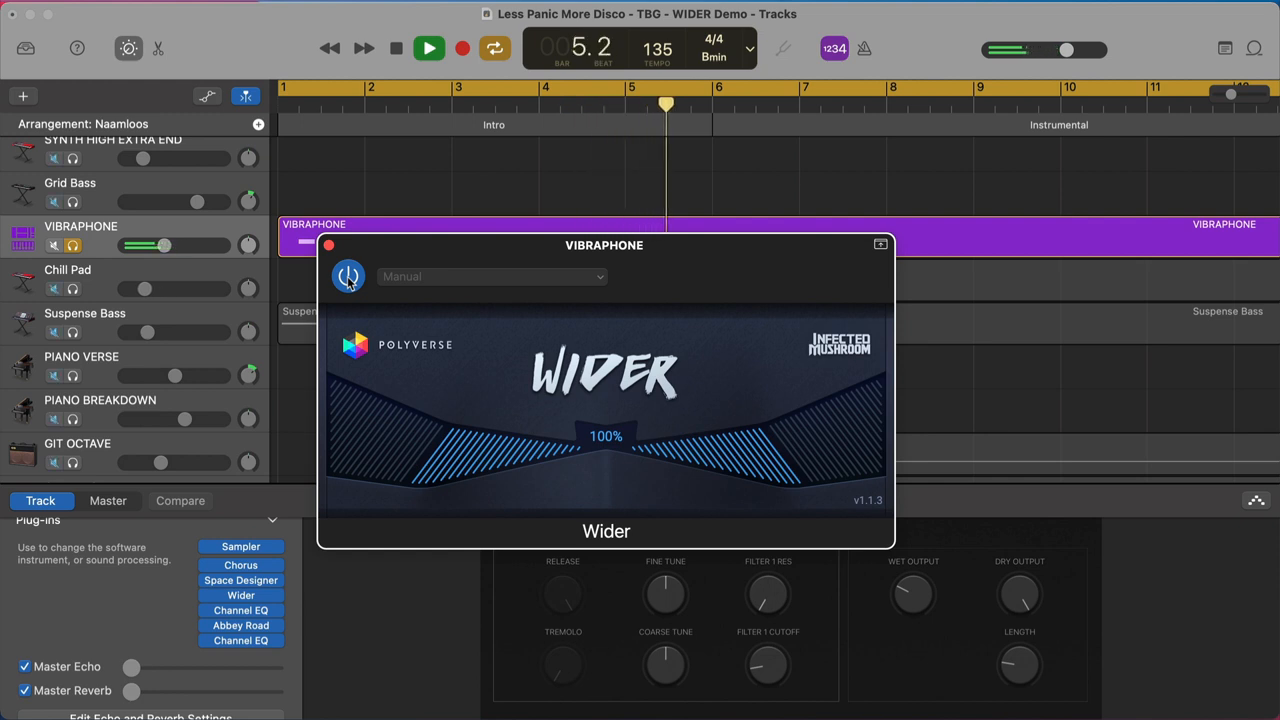
{"action": "left_click", "coordinate": [432, 48]}
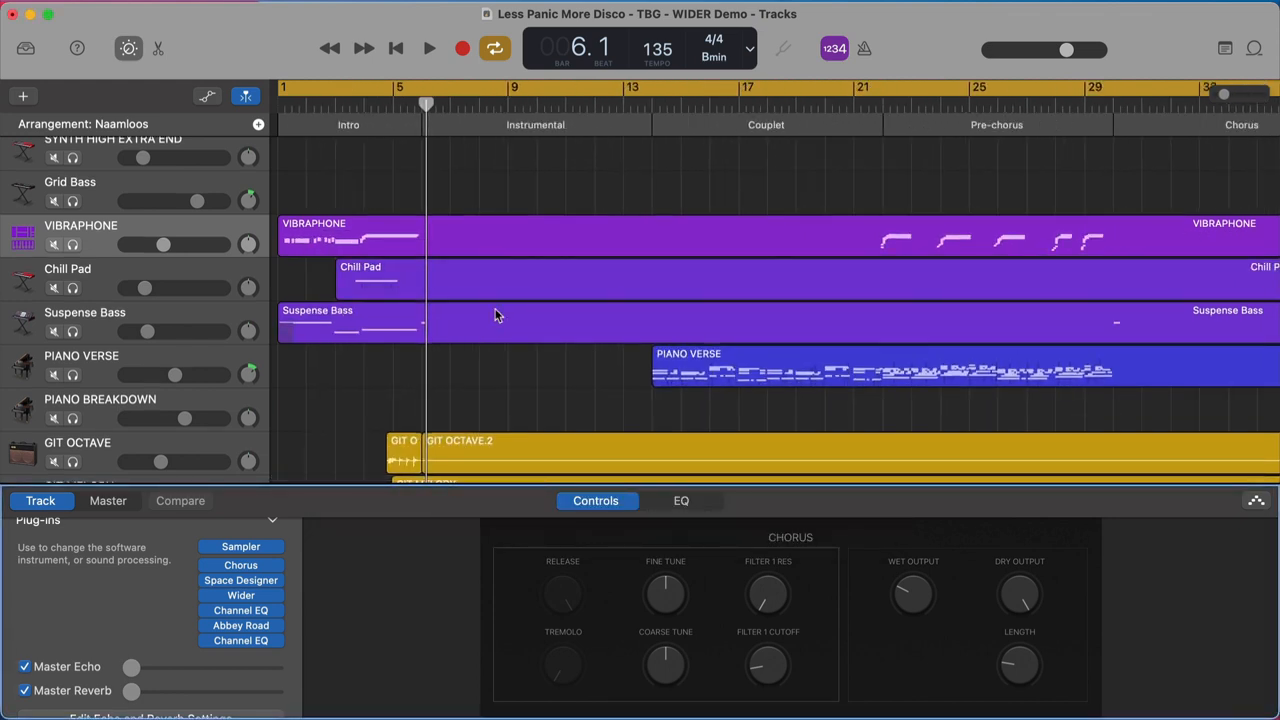
- Scroll to VOC PRE-CHOR to show its FETISH, Distortion II and TDR Nova chain
{"action": "scroll", "scroll_direction": "down", "scroll_amount": 3}
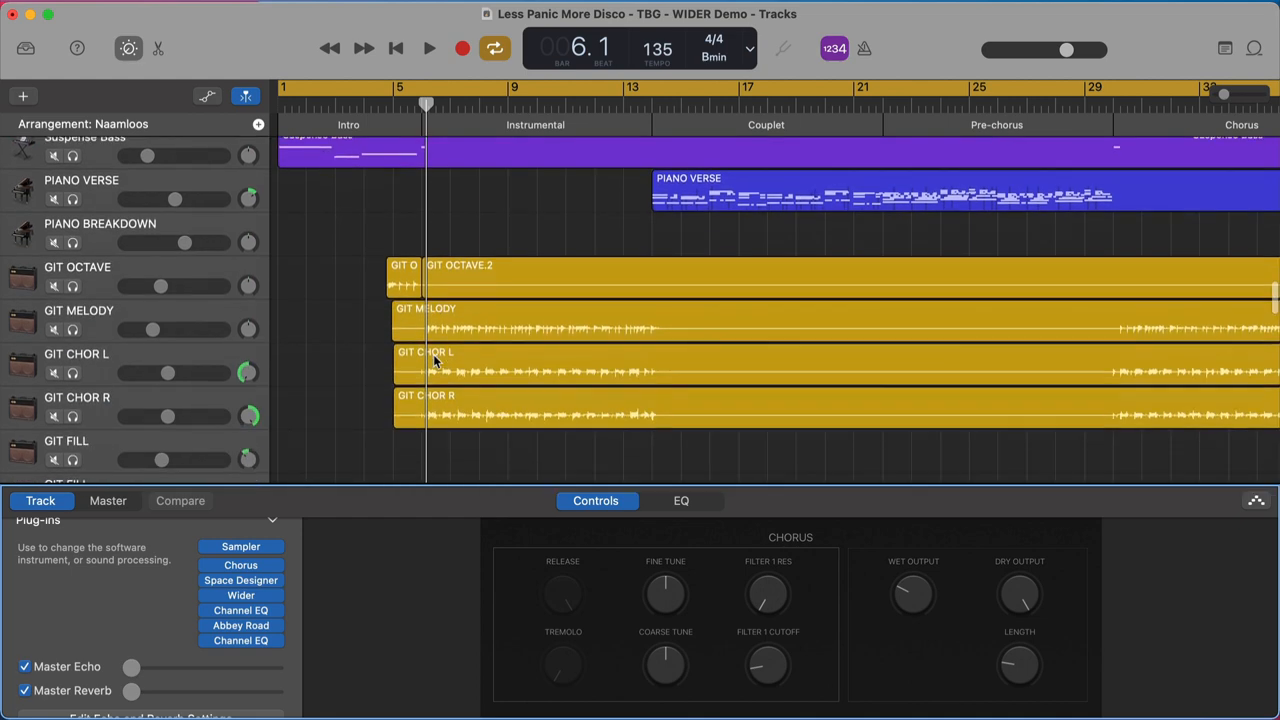
{"action": "scroll", "scroll_direction": "down", "scroll_amount": 3}
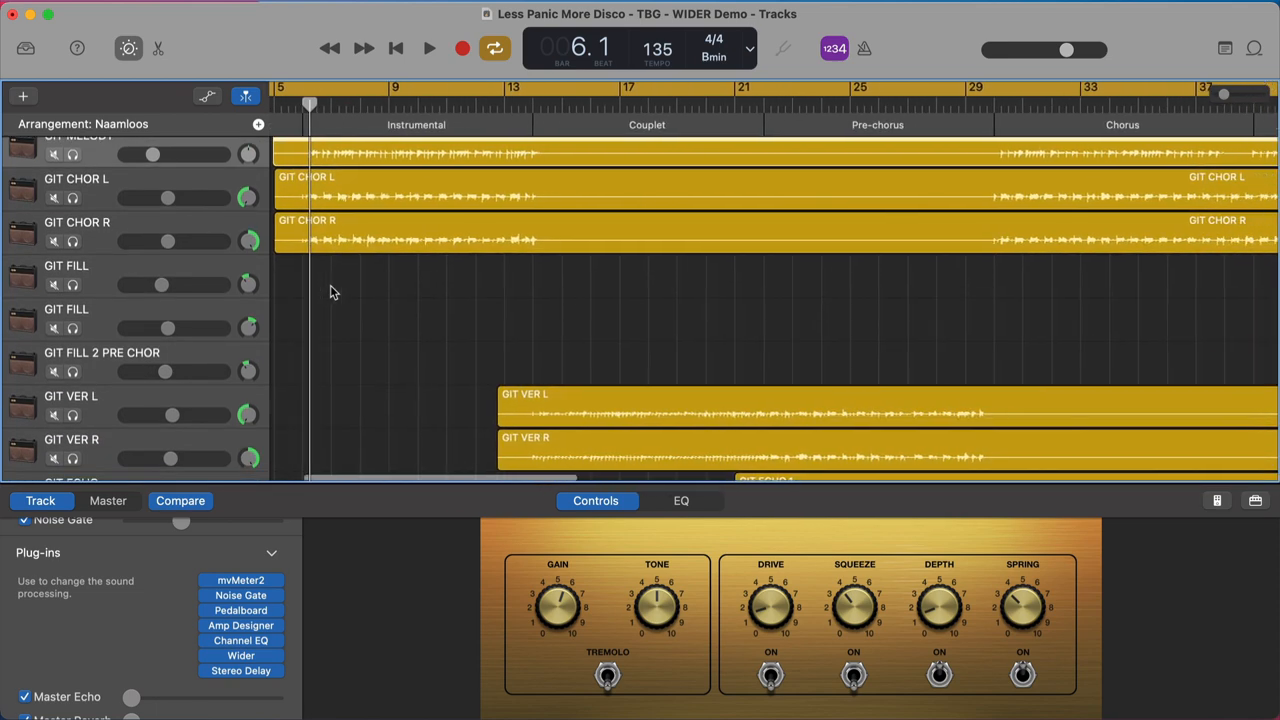
{"action": "scroll", "scroll_direction": "right", "scroll_amount": 3}
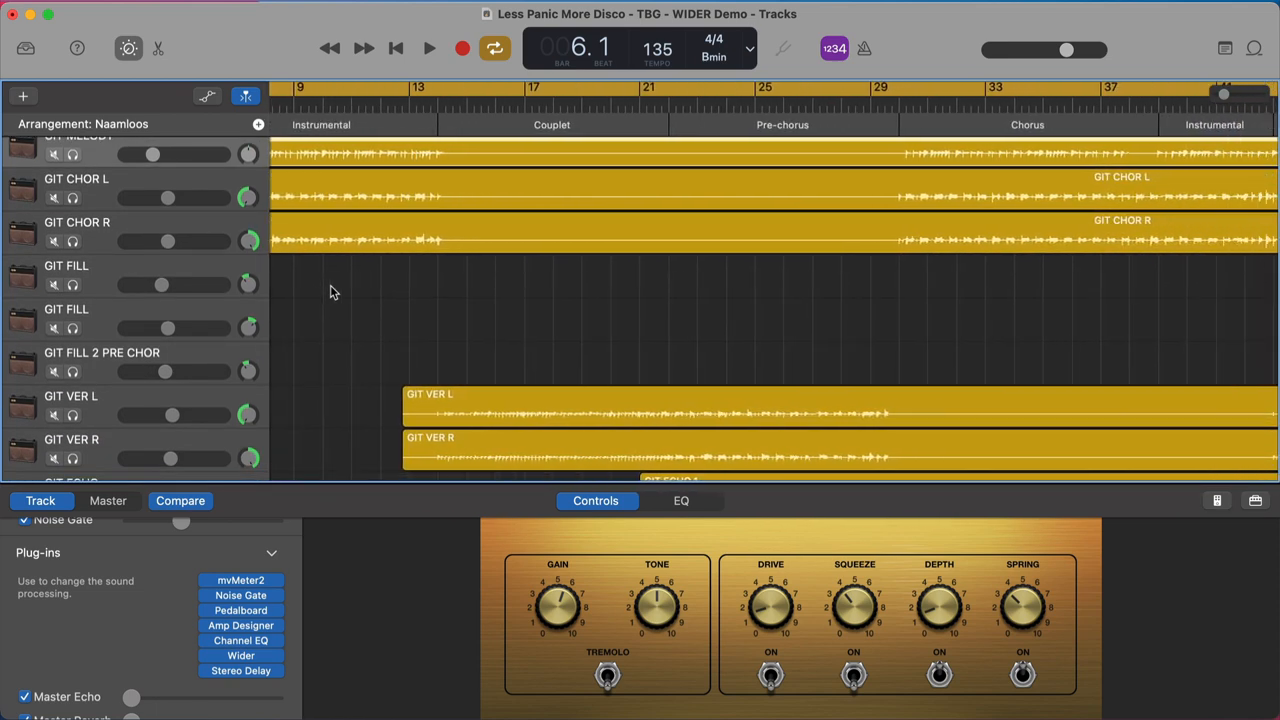
{"action": "scroll", "scroll_direction": "down", "scroll_amount": 3}
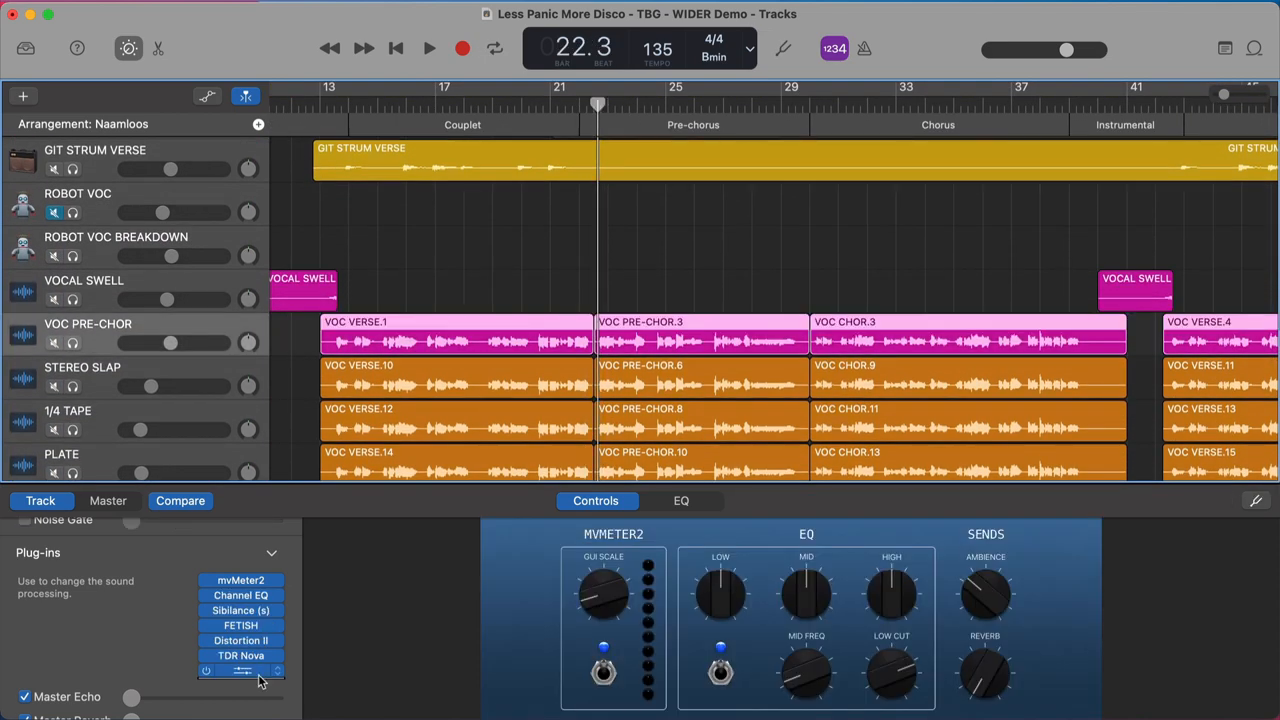
- Add Wider to an empty VOC PRE-CHOR slot, move its window lower, and play briefly
{"action": "left_click", "coordinate": [241, 668]}
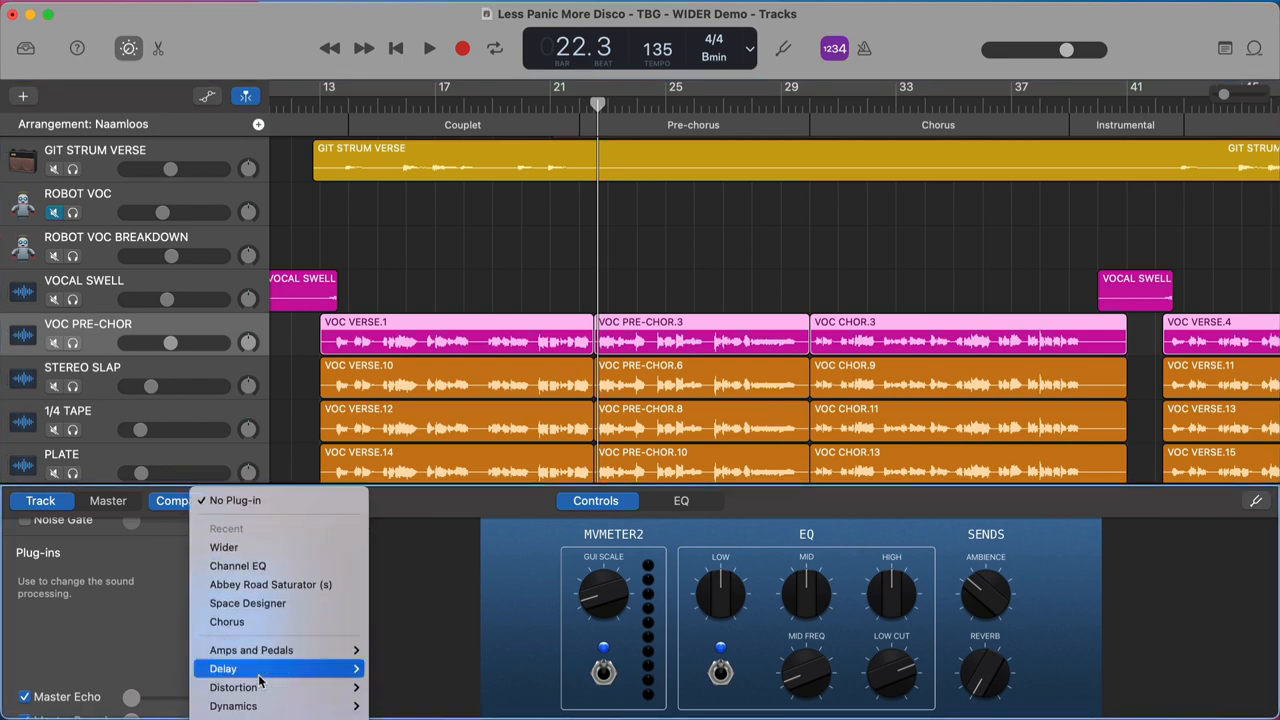
{"action": "left_click", "coordinate": [223, 547]}
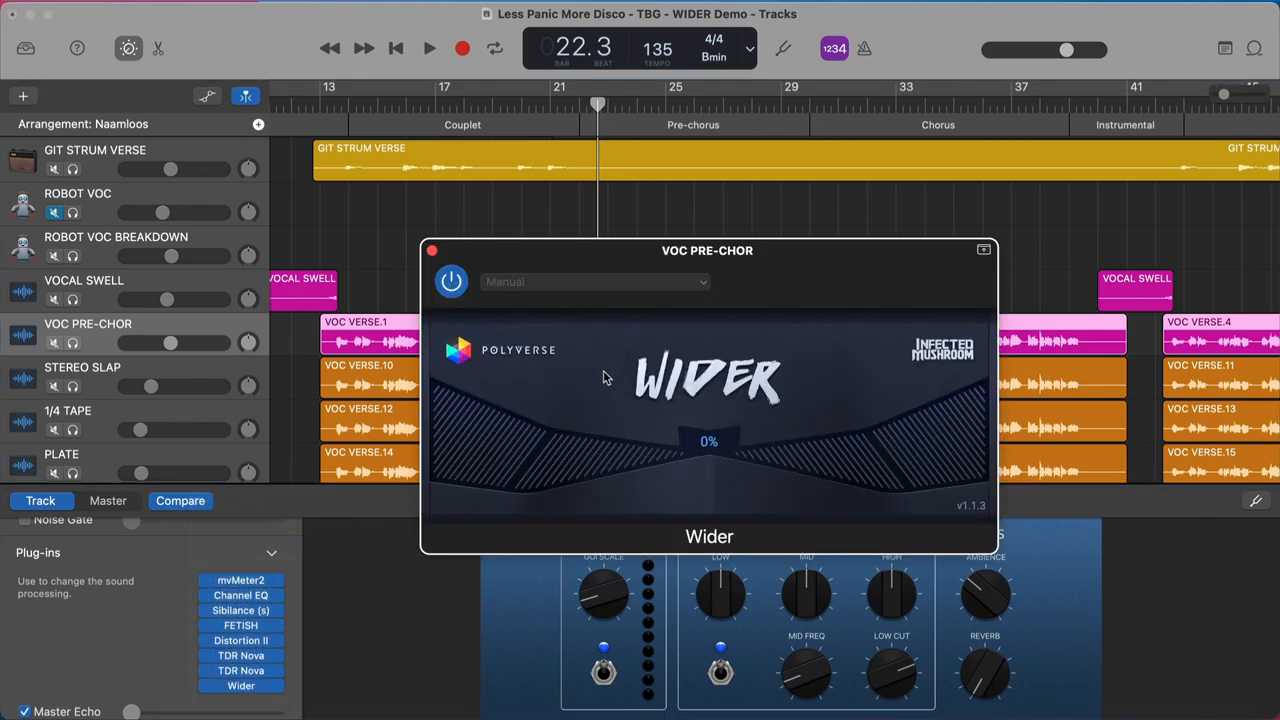
{"action": "left_click_drag", "start_coordinate": [707, 250], "coordinate": [842, 305]}
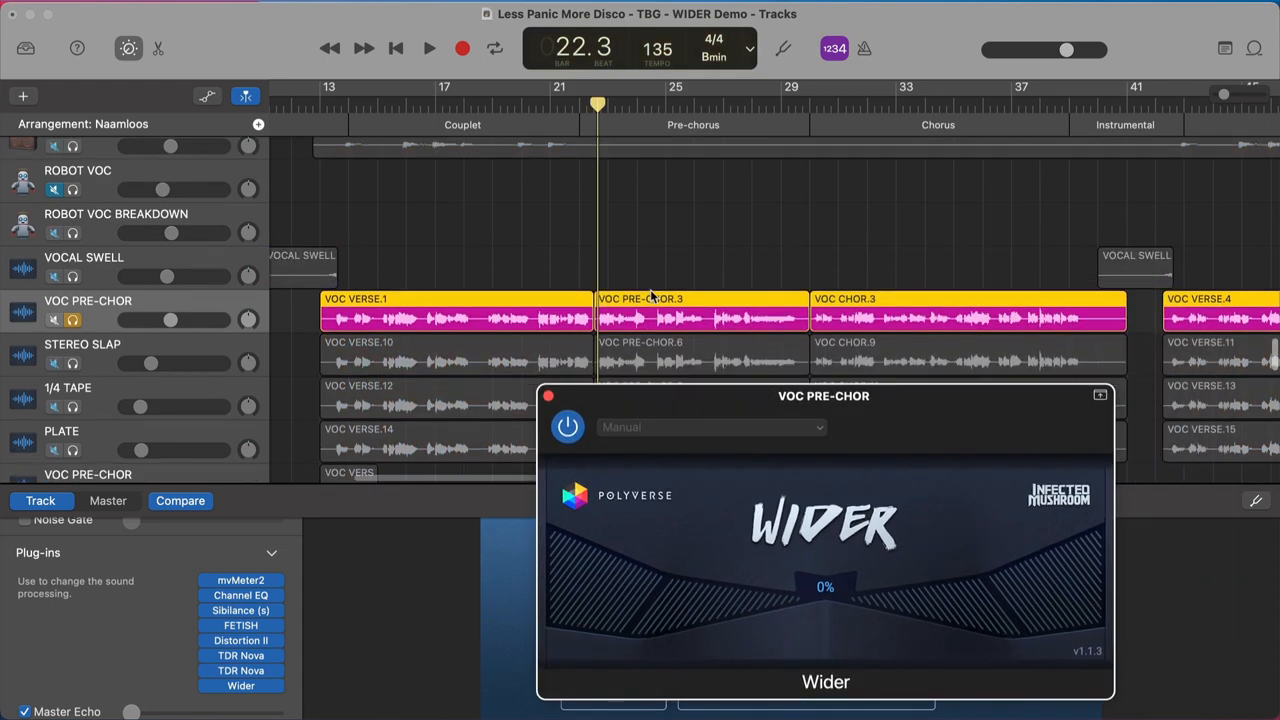
{"action": "left_click", "coordinate": [423, 48]}
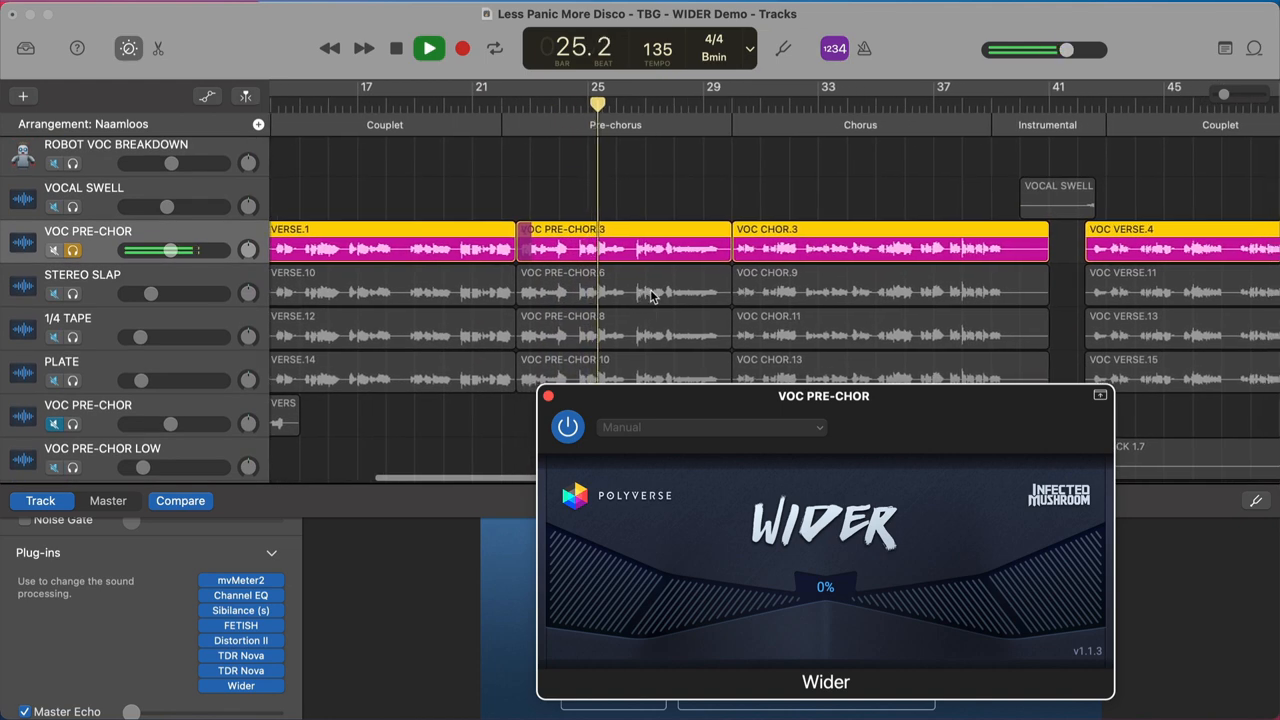
{"action": "left_click", "coordinate": [431, 48]}
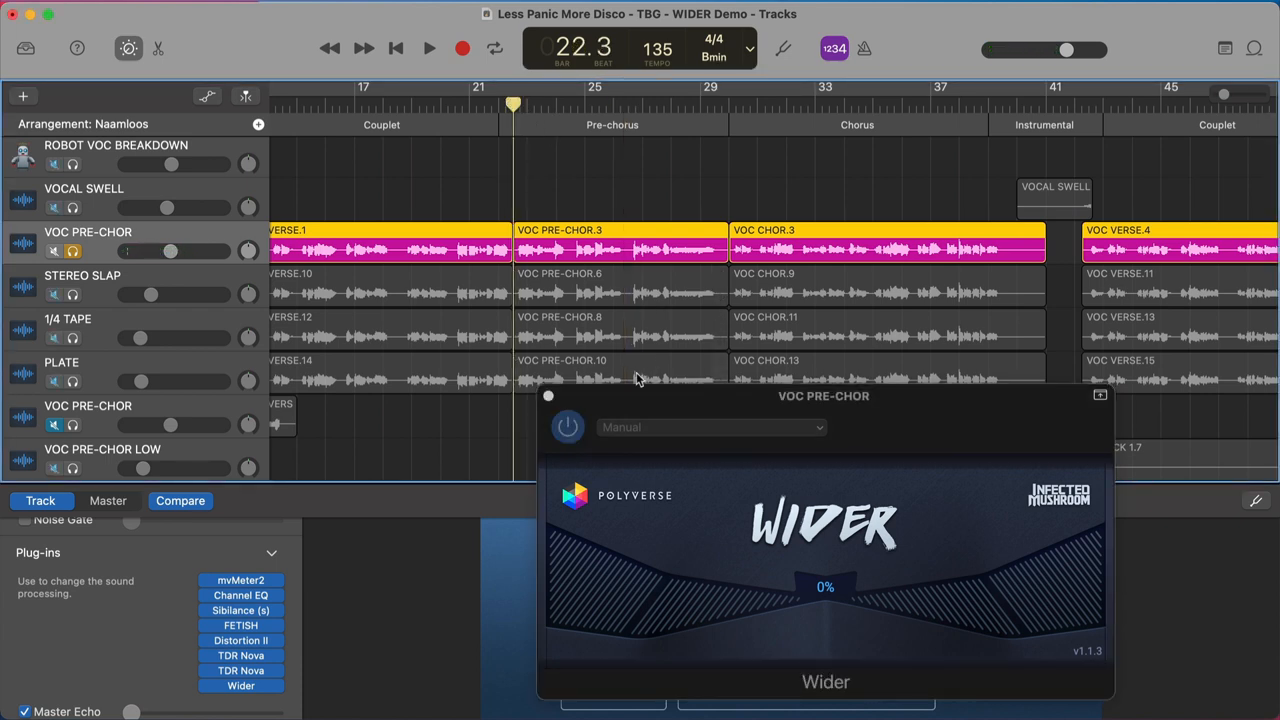
- Play the pre-chorus vocal and raise its Wider width to 67%, then stop
{"action": "left_click_drag", "start_coordinate": [823, 395], "coordinate": [788, 393]}
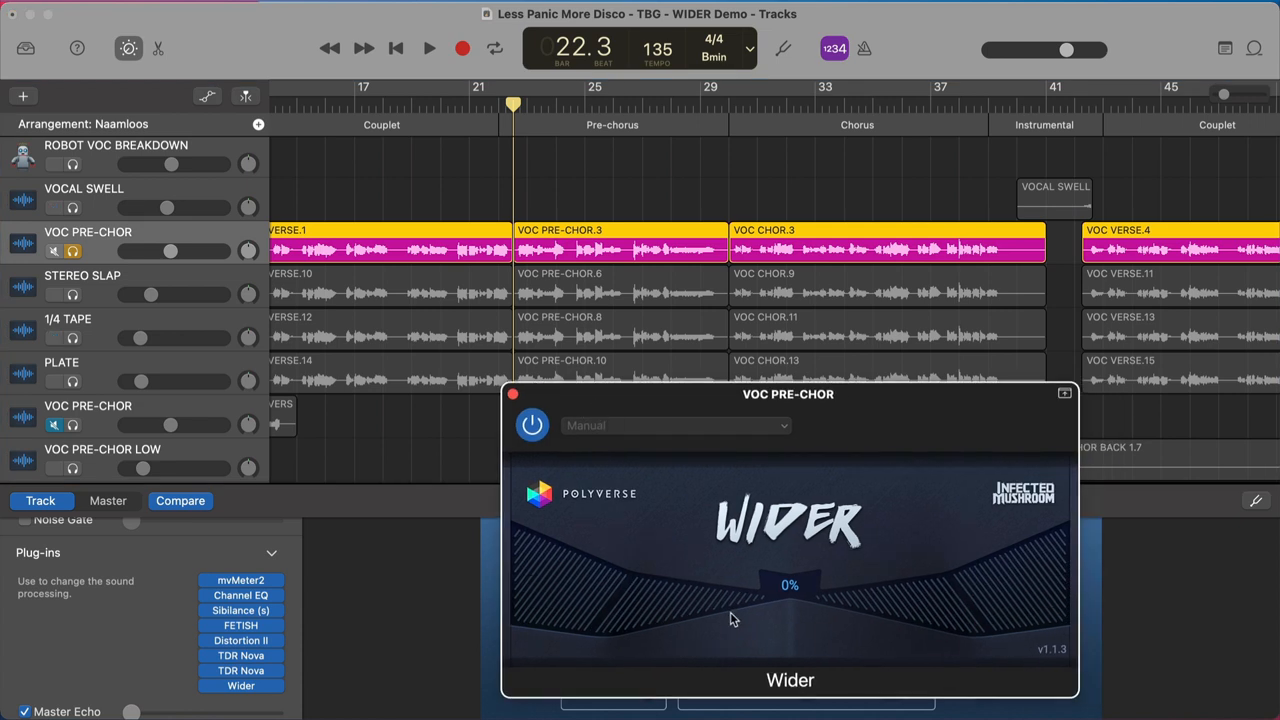
{"action": "mouse_move", "coordinate": [742, 606]}
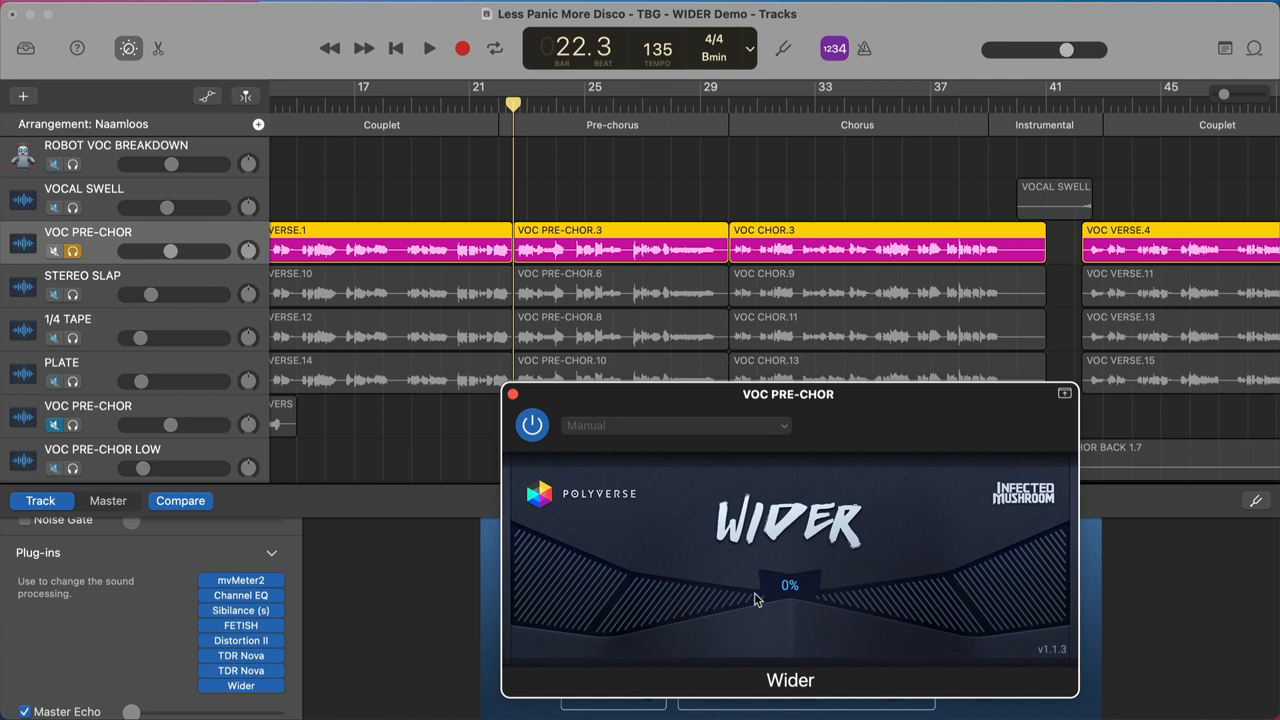
{"action": "left_click", "coordinate": [425, 48]}
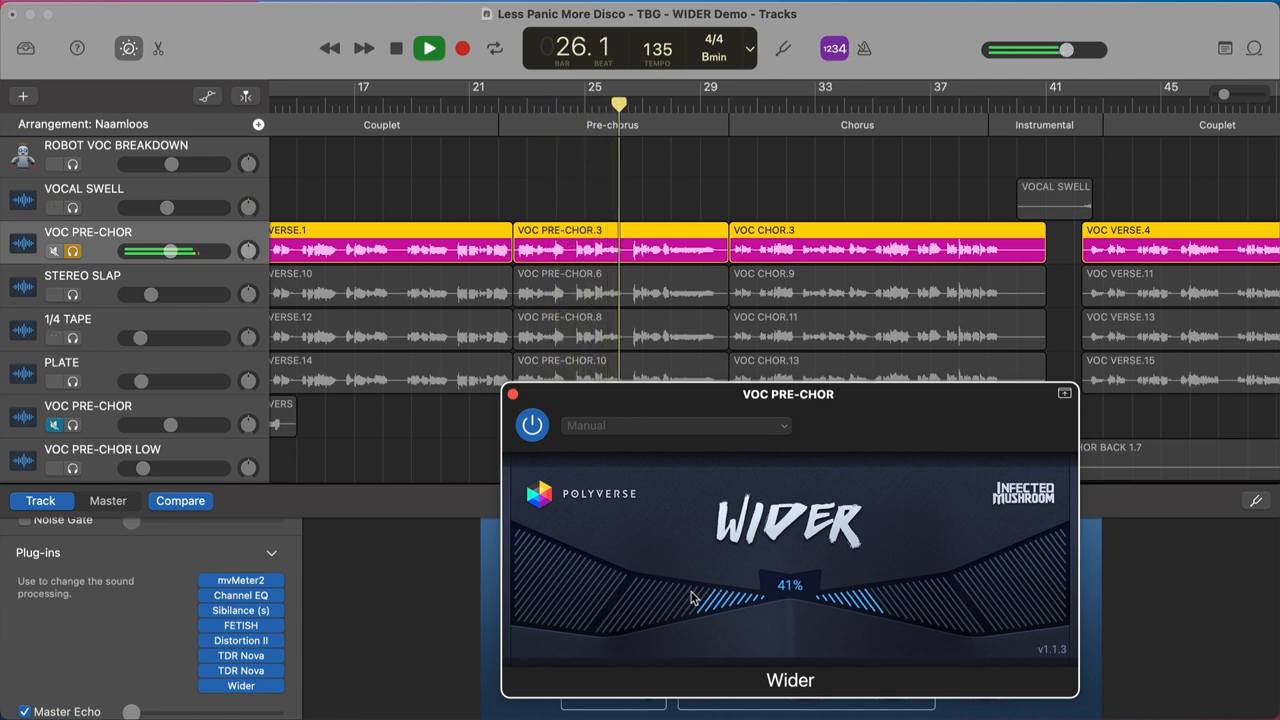
{"action": "left_click_drag", "start_coordinate": [695, 598], "coordinate": [655, 600]}
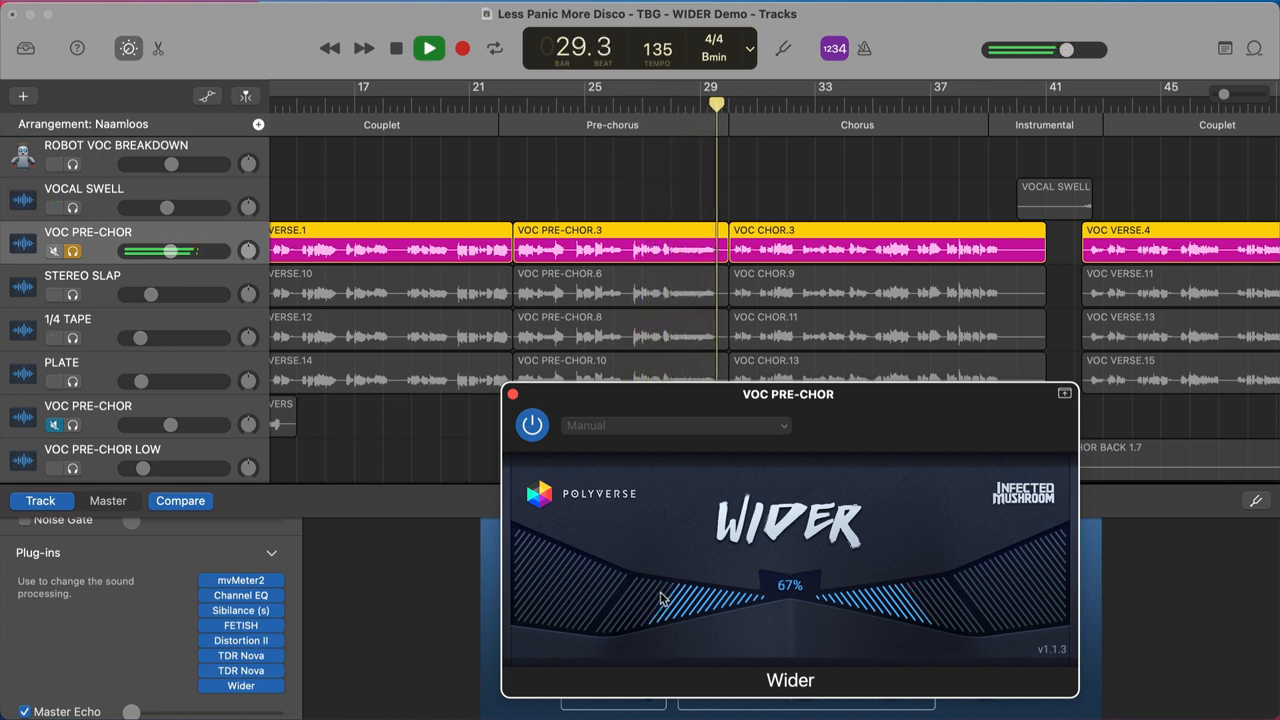
{"action": "left_click", "coordinate": [425, 48]}
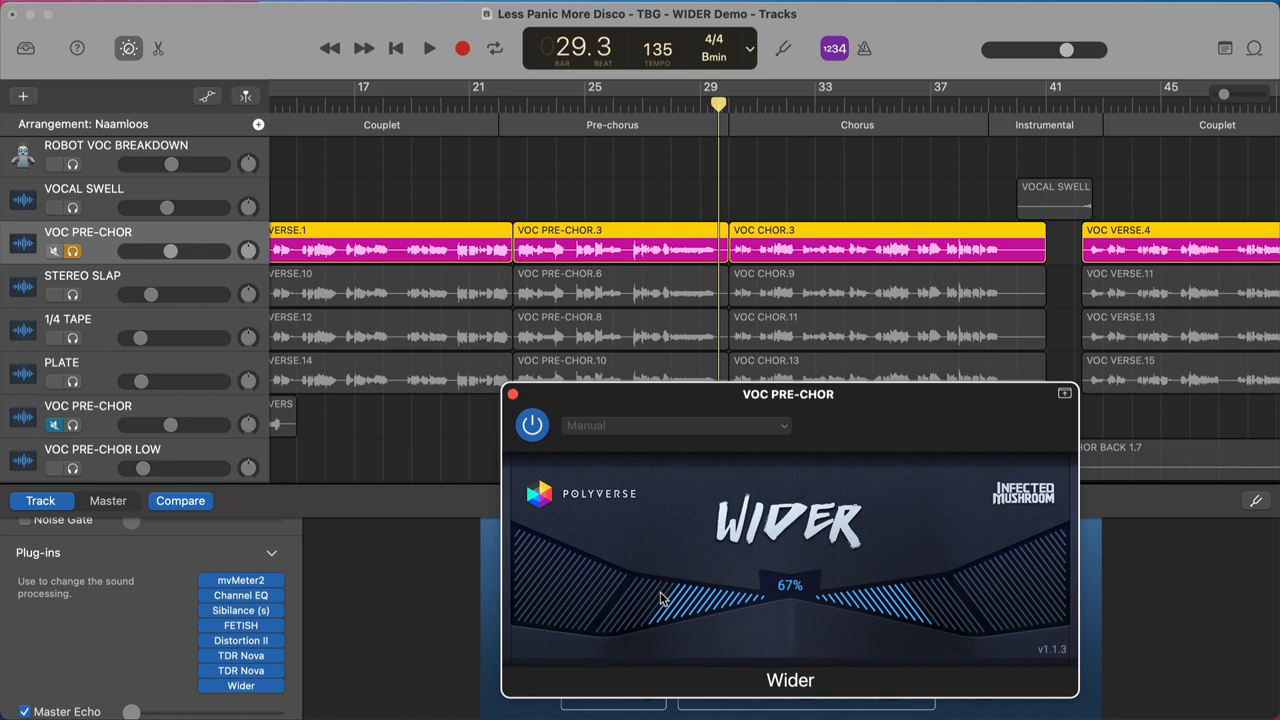
{"action": "mouse_move", "coordinate": [530, 145]}
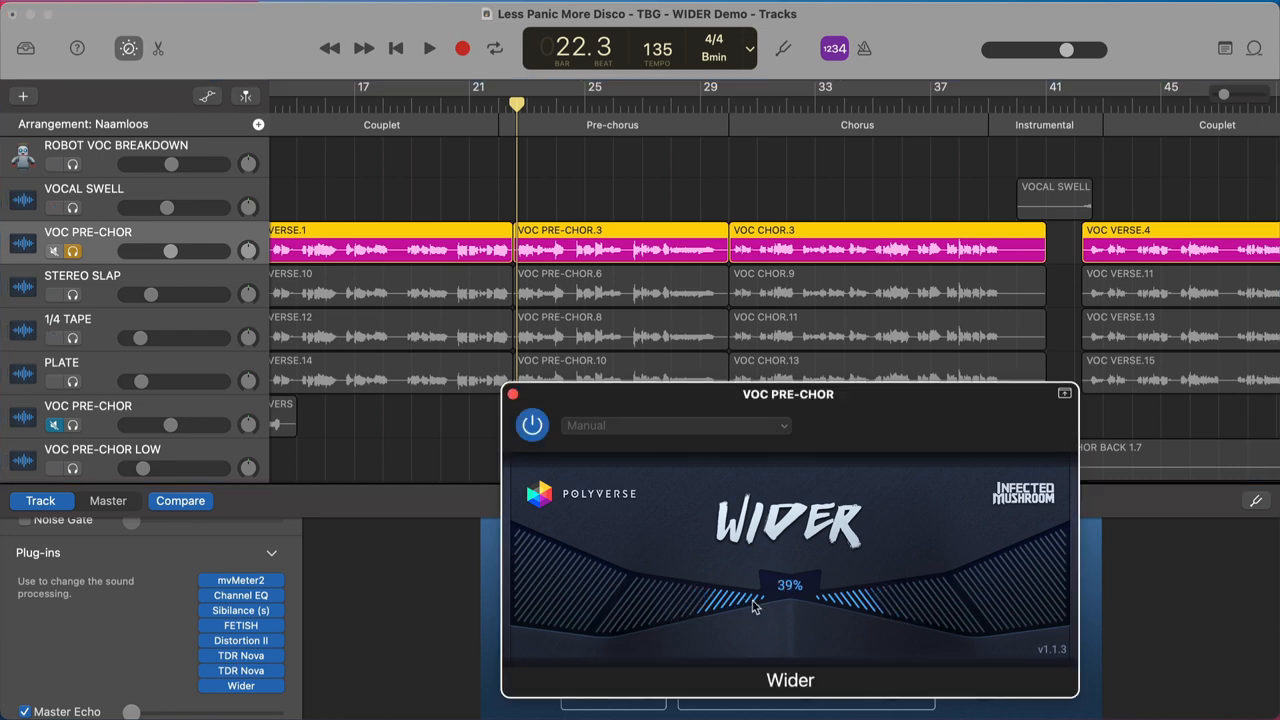
- Bring the vocal's Wider width back down to 20%
{"action": "left_click_drag", "start_coordinate": [755, 605], "coordinate": [765, 610]}
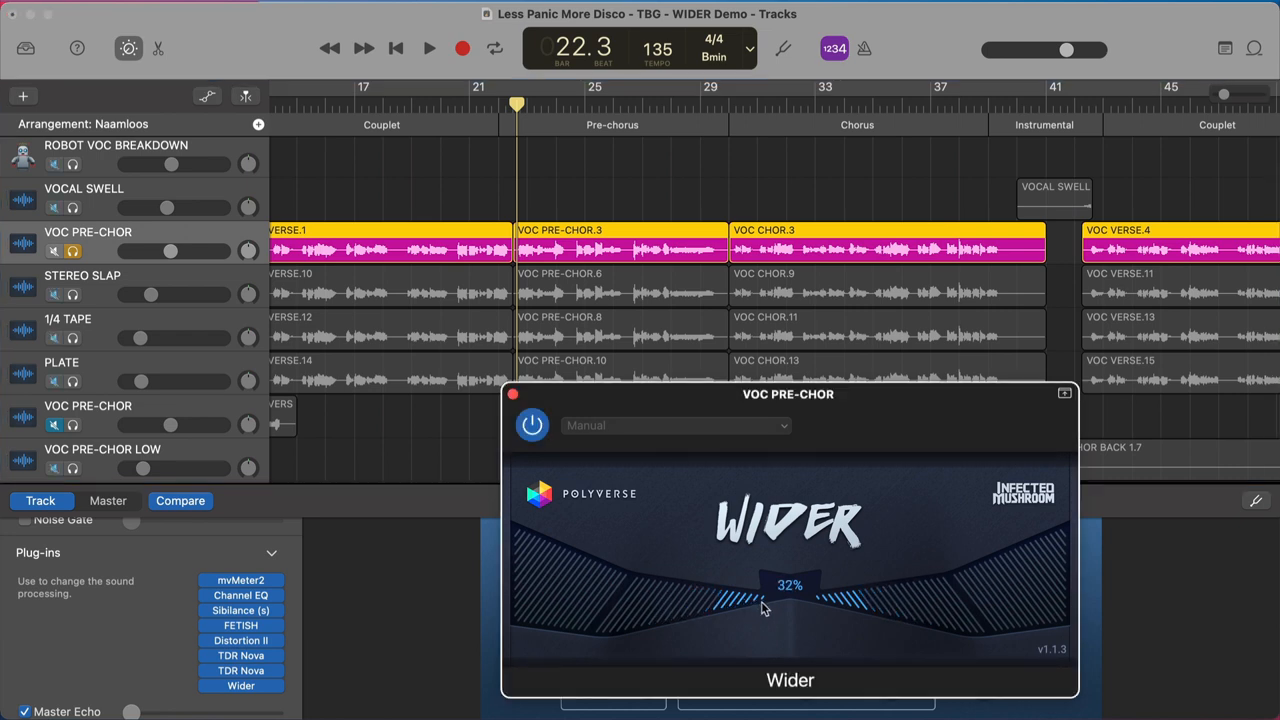
{"action": "left_click_drag", "start_coordinate": [765, 605], "coordinate": [755, 605]}
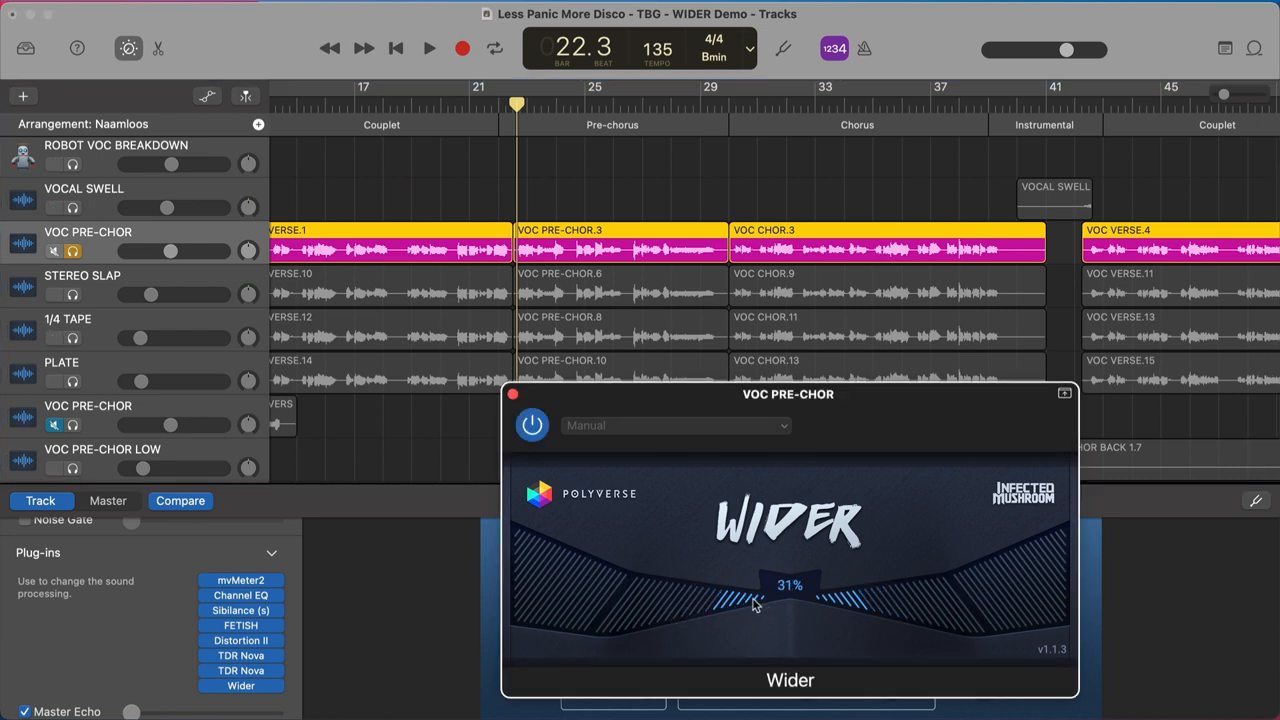
{"action": "left_click_drag", "start_coordinate": [755, 600], "coordinate": [762, 608]}
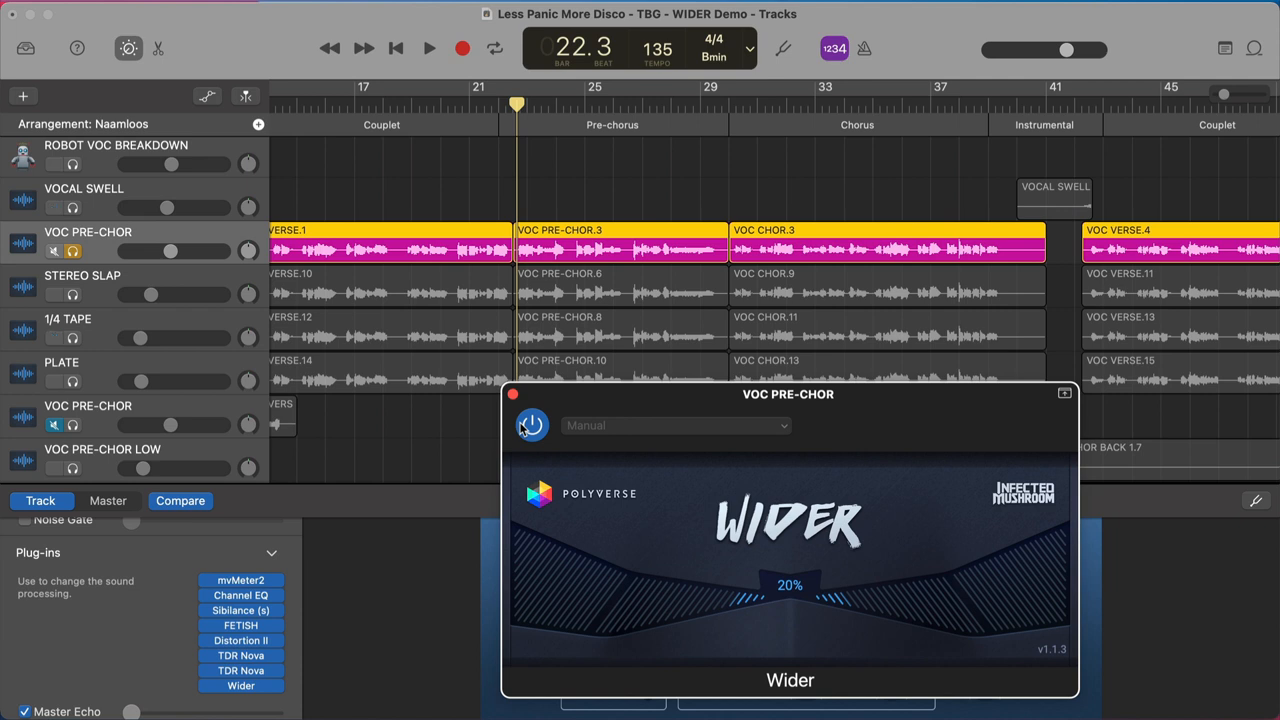
{"action": "mouse_move", "coordinate": [546, 432]}
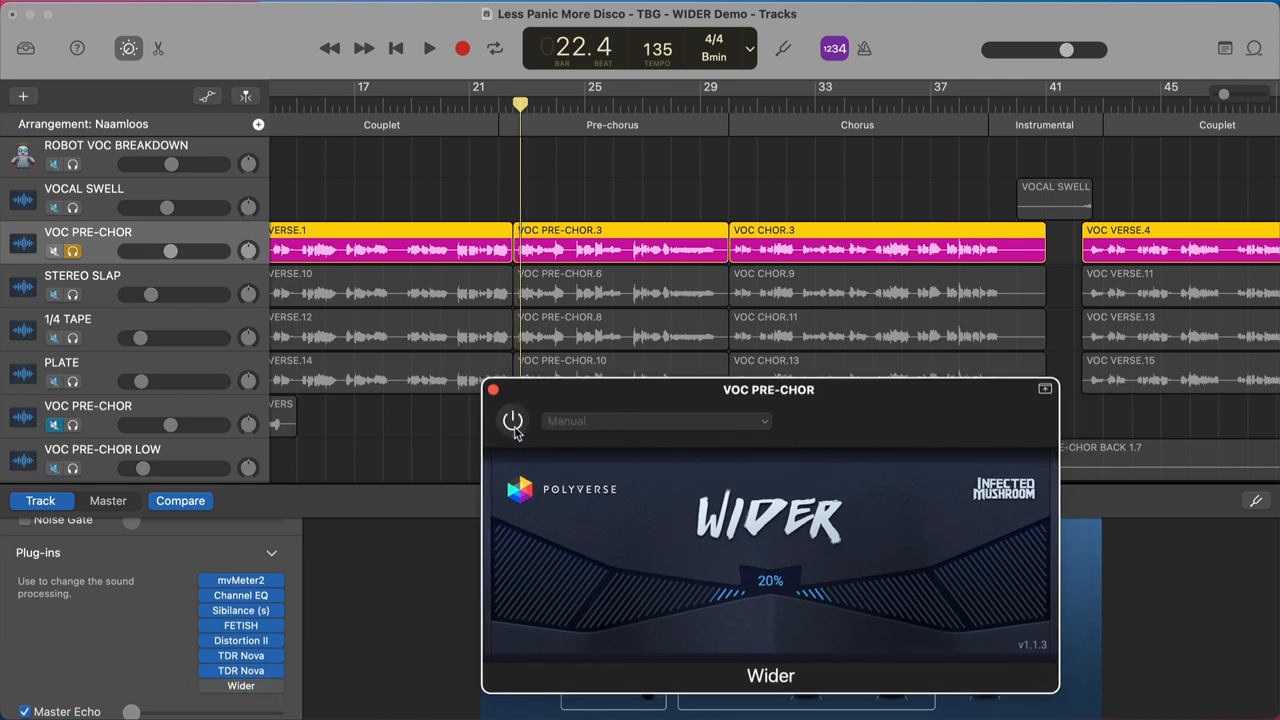
- Play the vocal, switching the 20% Wider effect on and off to compare
{"action": "left_click", "coordinate": [424, 48]}
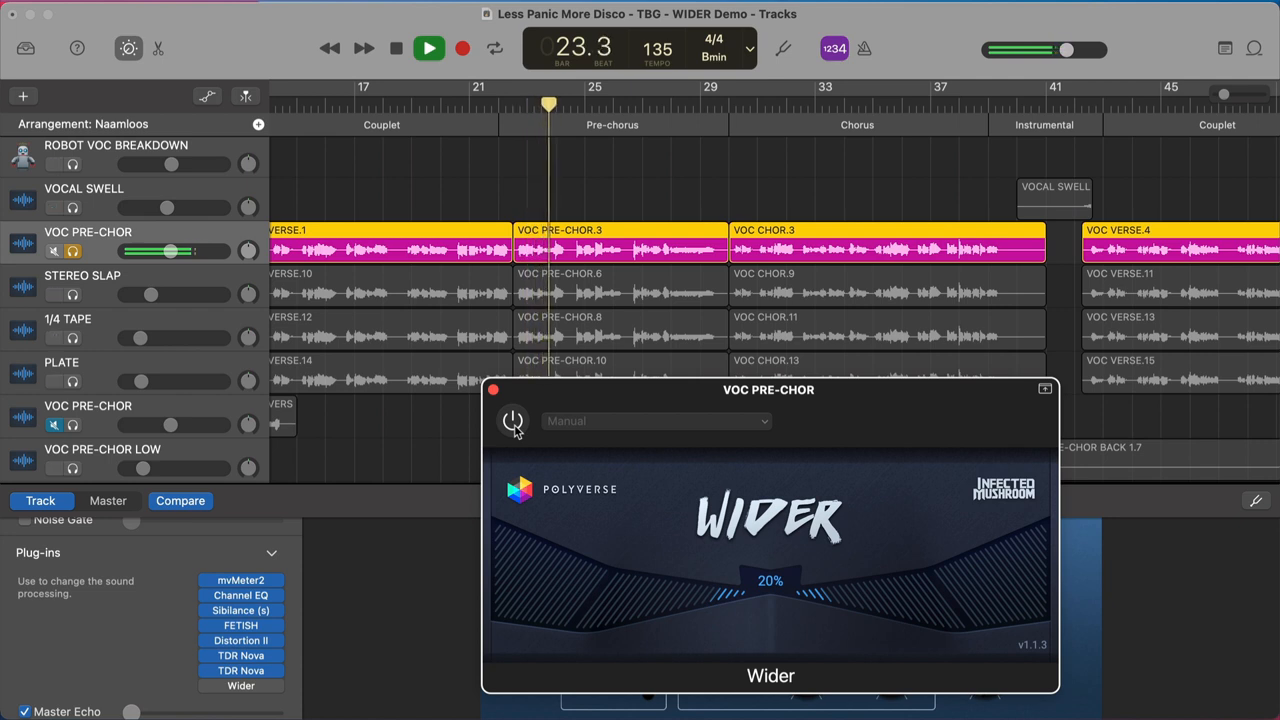
{"action": "left_click", "coordinate": [513, 421]}
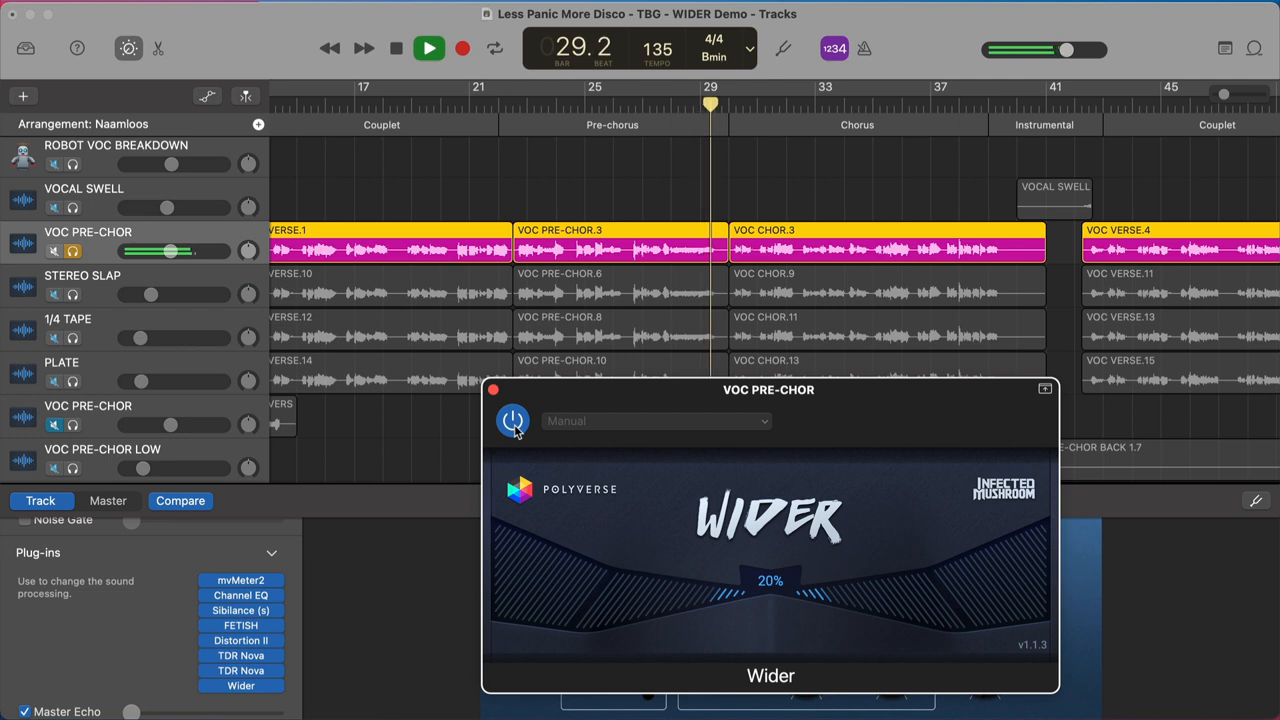
{"action": "left_click", "coordinate": [424, 48]}
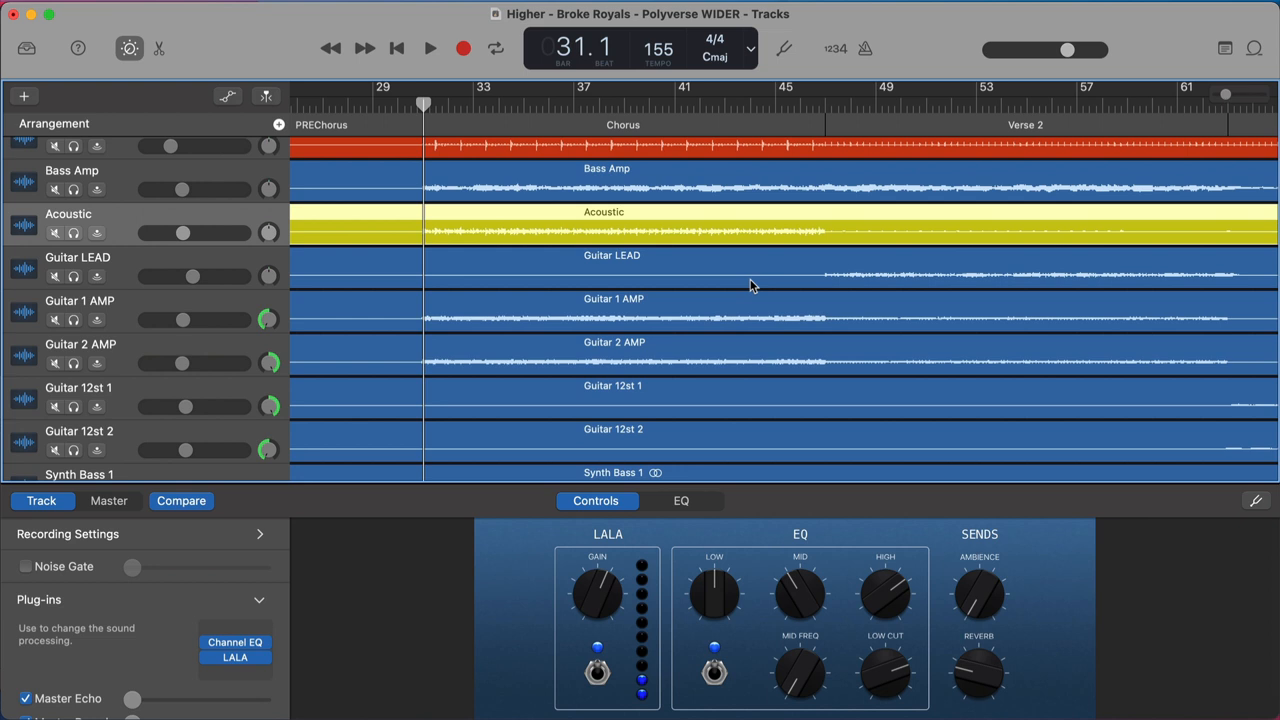
{"action": "left_click", "coordinate": [421, 48]}
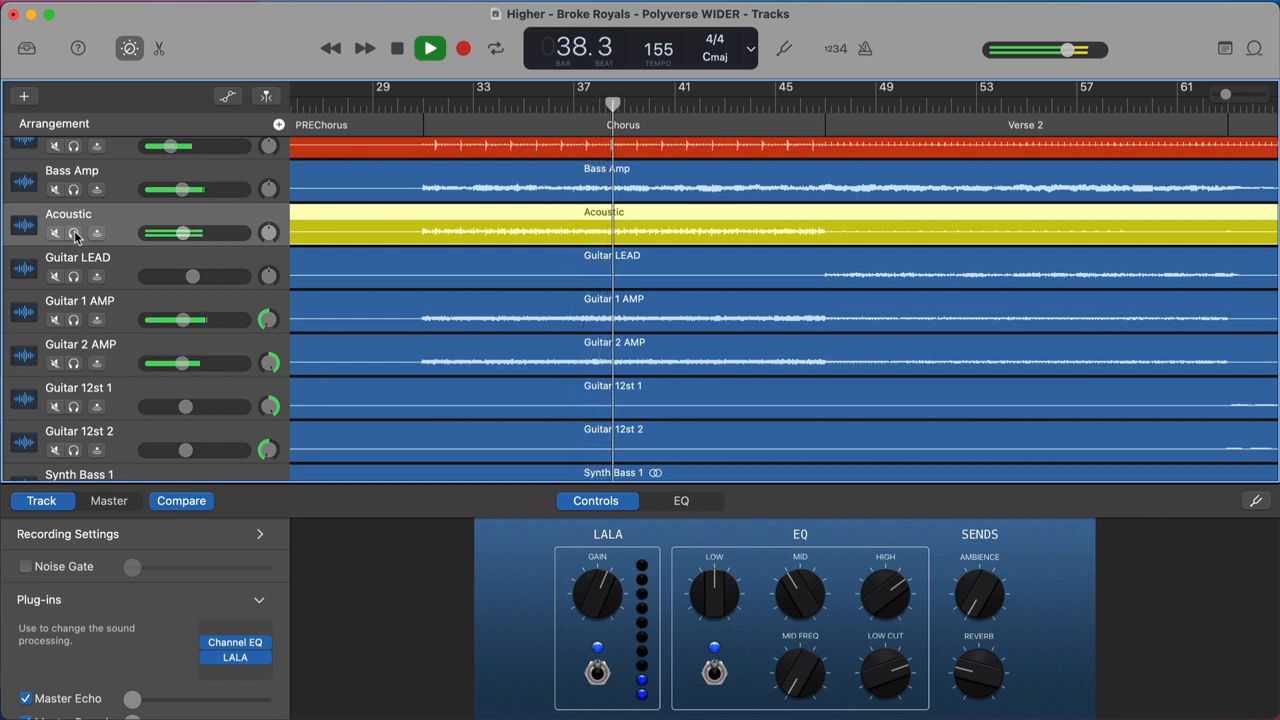
{"action": "left_click", "coordinate": [433, 48]}
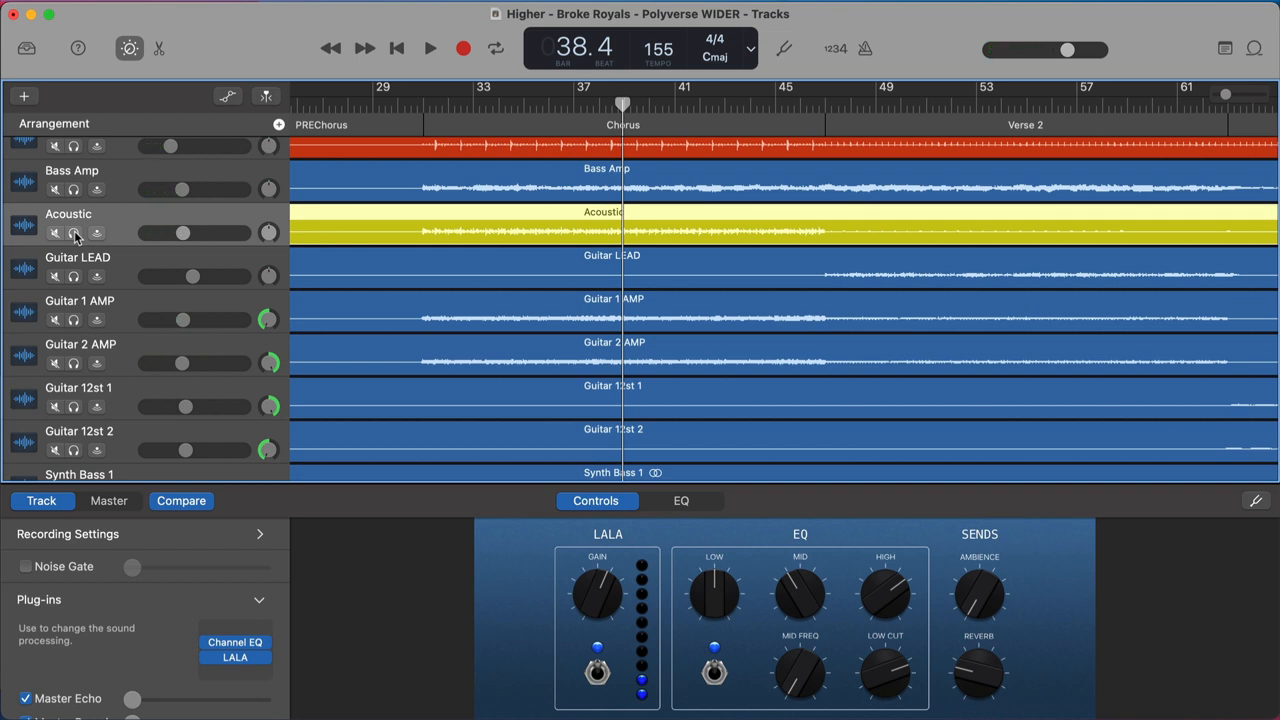
{"action": "left_click", "coordinate": [446, 48]}
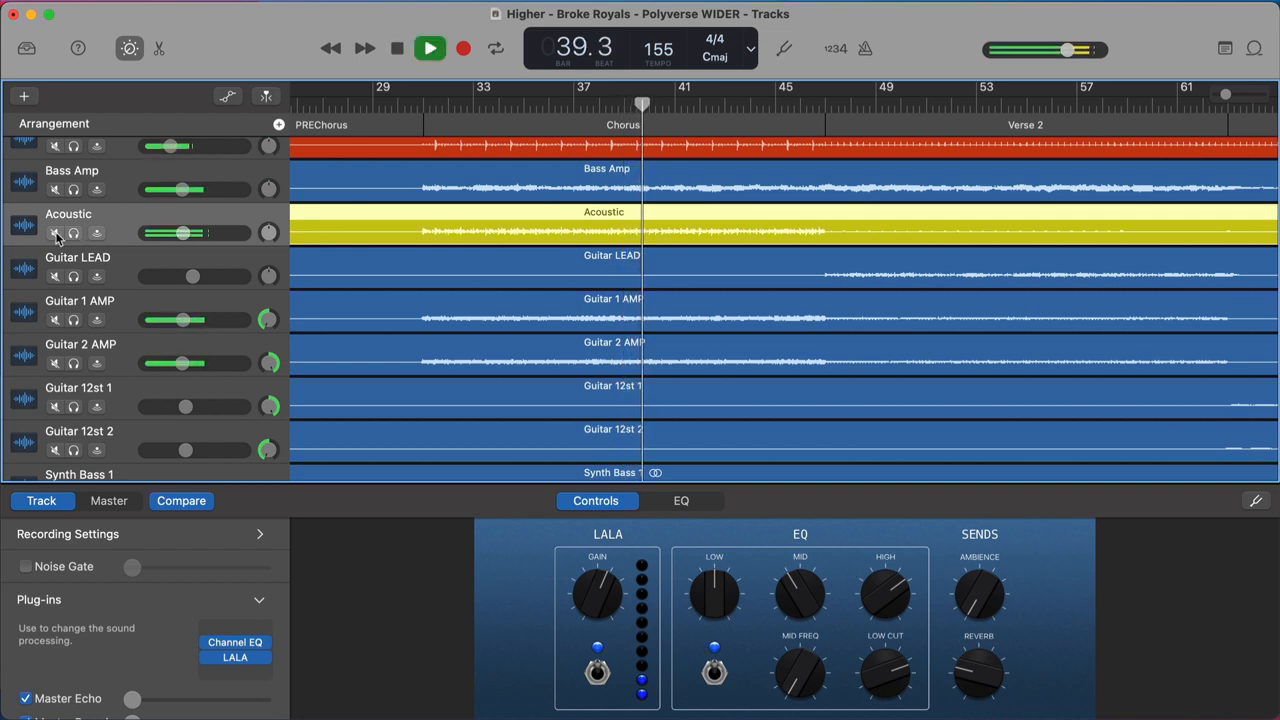
{"action": "left_click", "coordinate": [55, 232]}
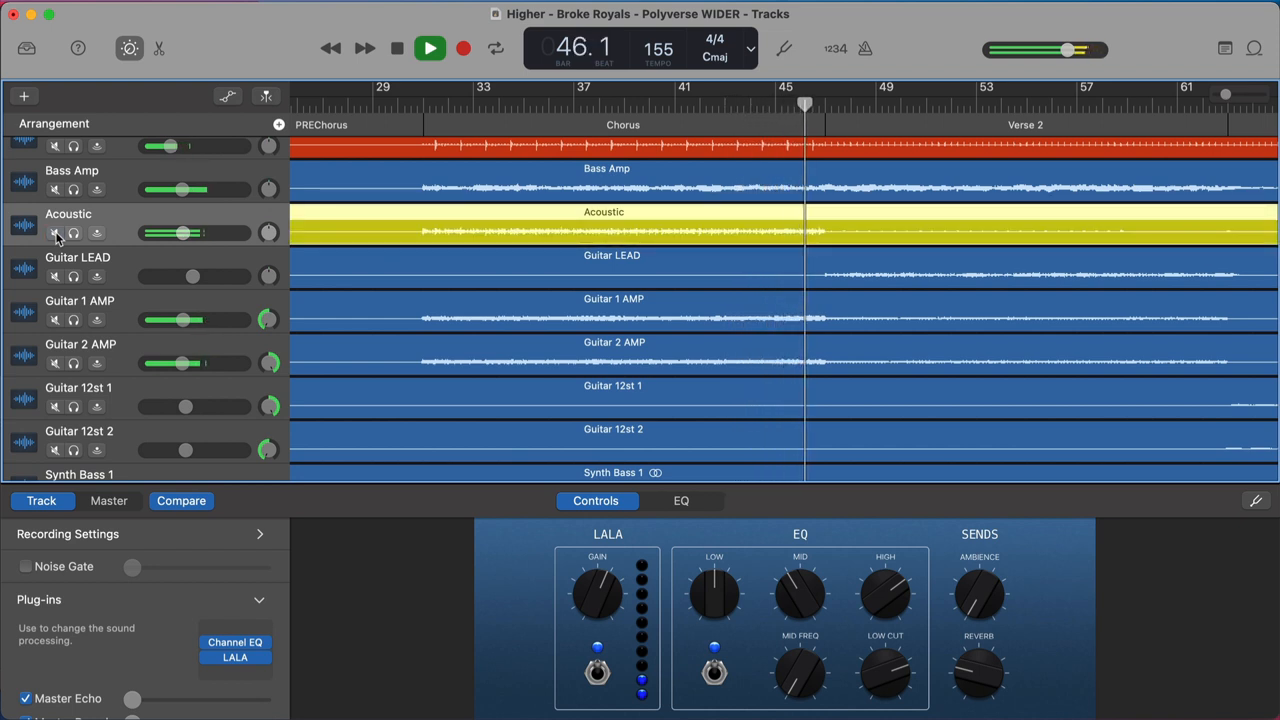
{"action": "left_click", "coordinate": [424, 48]}
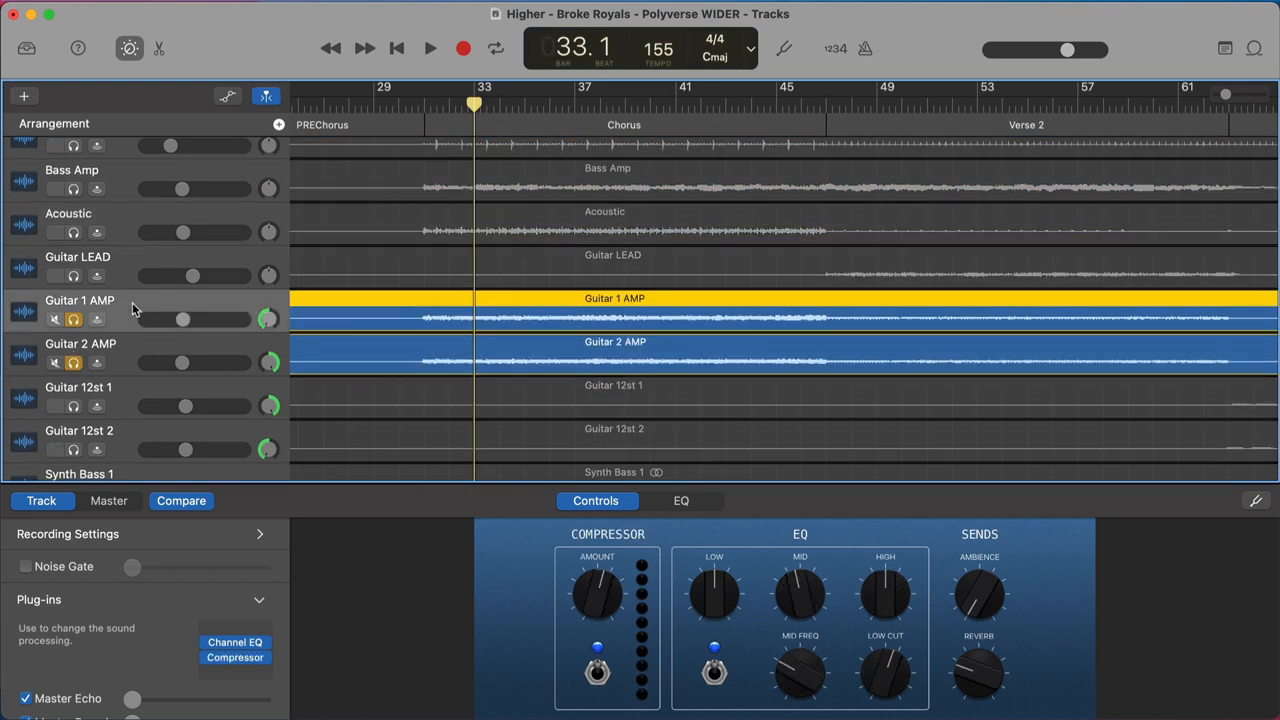
- Play the soloed Guitar 1 AMP and Guitar 2 AMP tracks, then unsolo them
{"action": "left_click", "coordinate": [424, 48]}
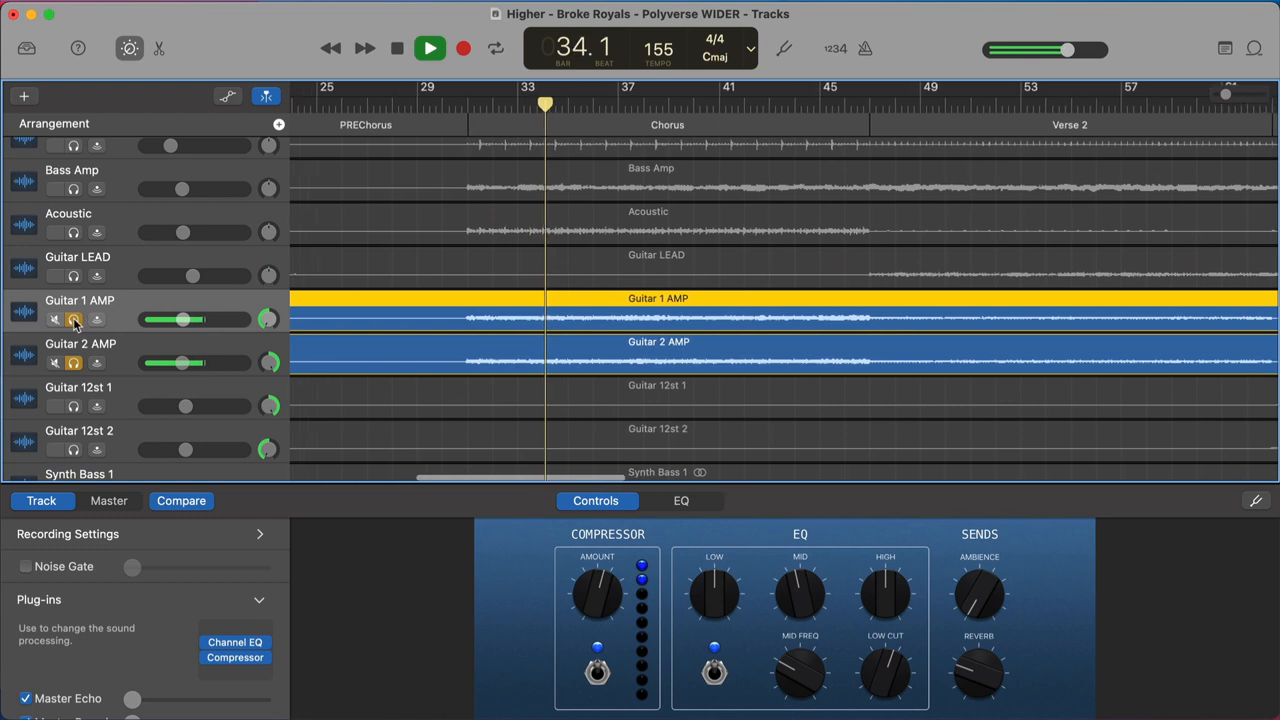
{"action": "left_click", "coordinate": [458, 48]}
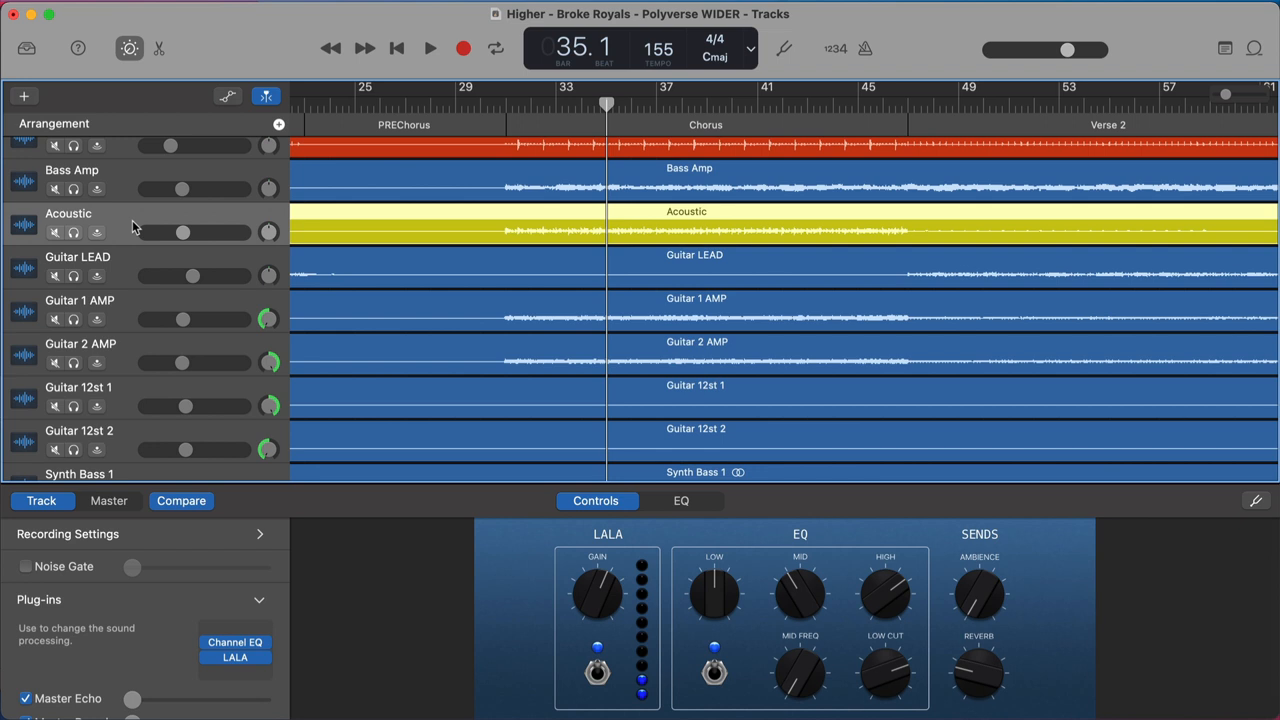
{"action": "mouse_move", "coordinate": [256, 480]}
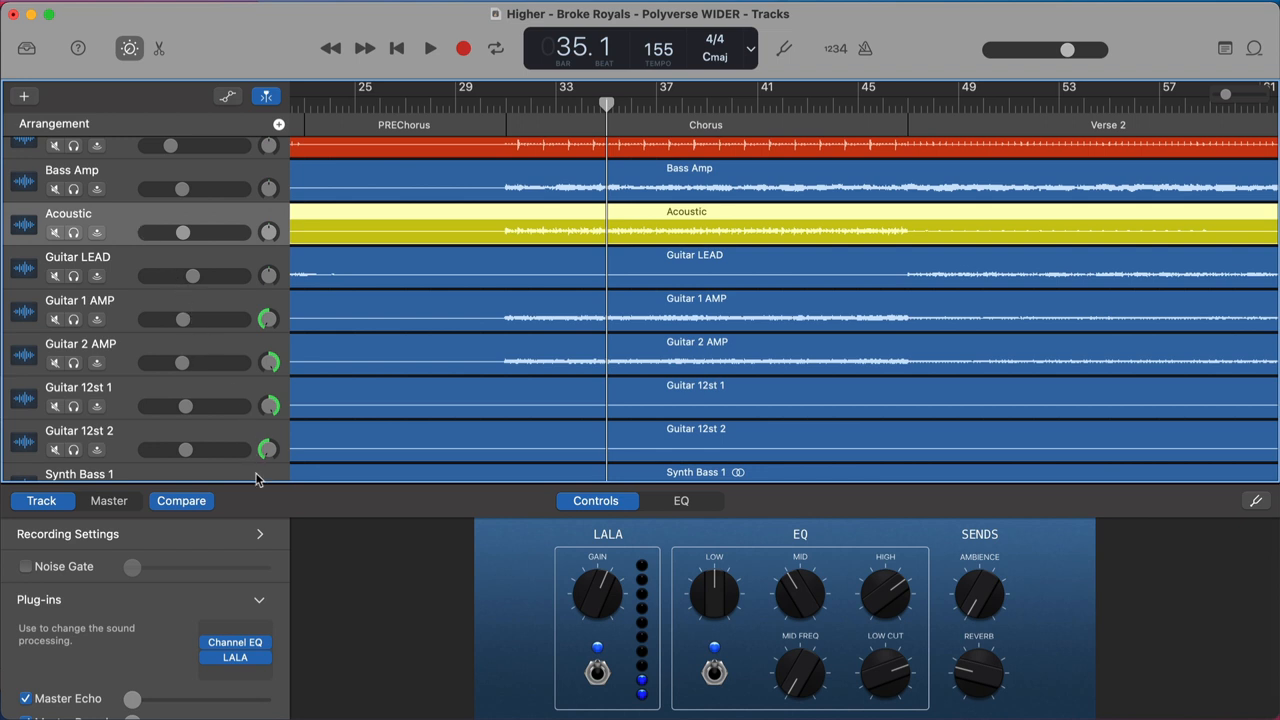
{"action": "left_click", "coordinate": [235, 660]}
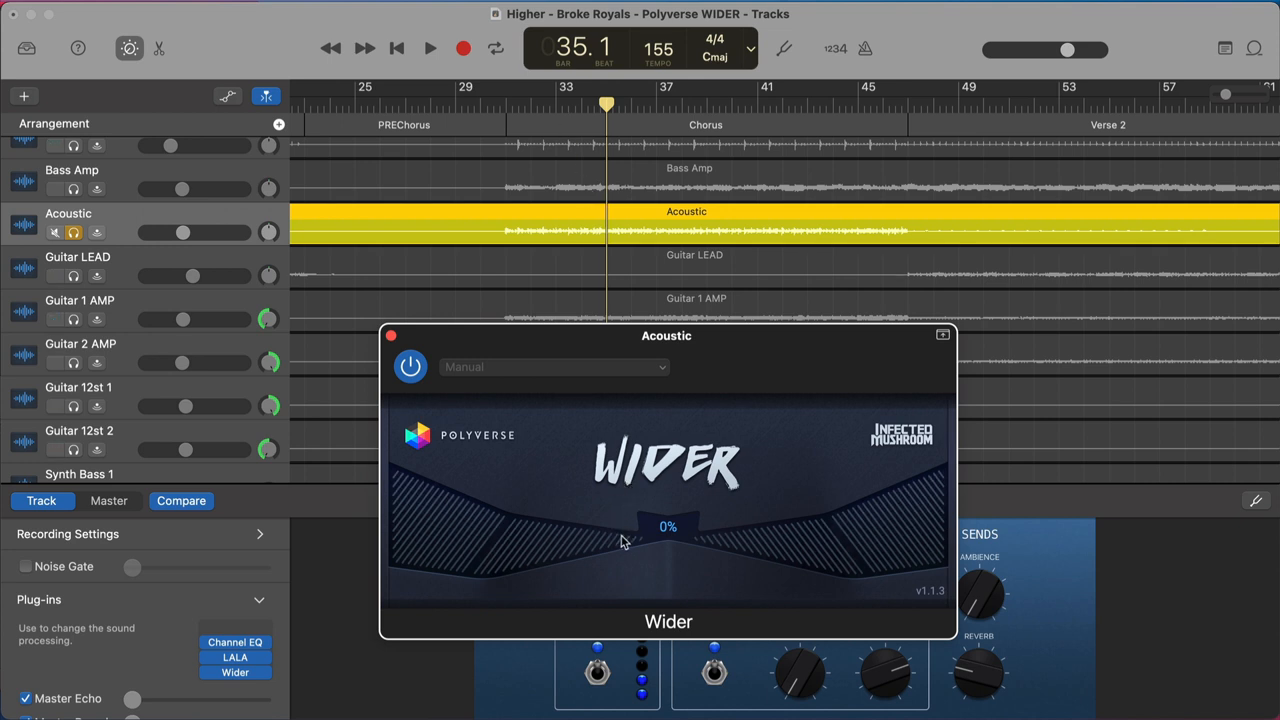
- Play the Acoustic guitar, push Wider width to 179%, then settle it at 93%
{"action": "left_click", "coordinate": [425, 48]}
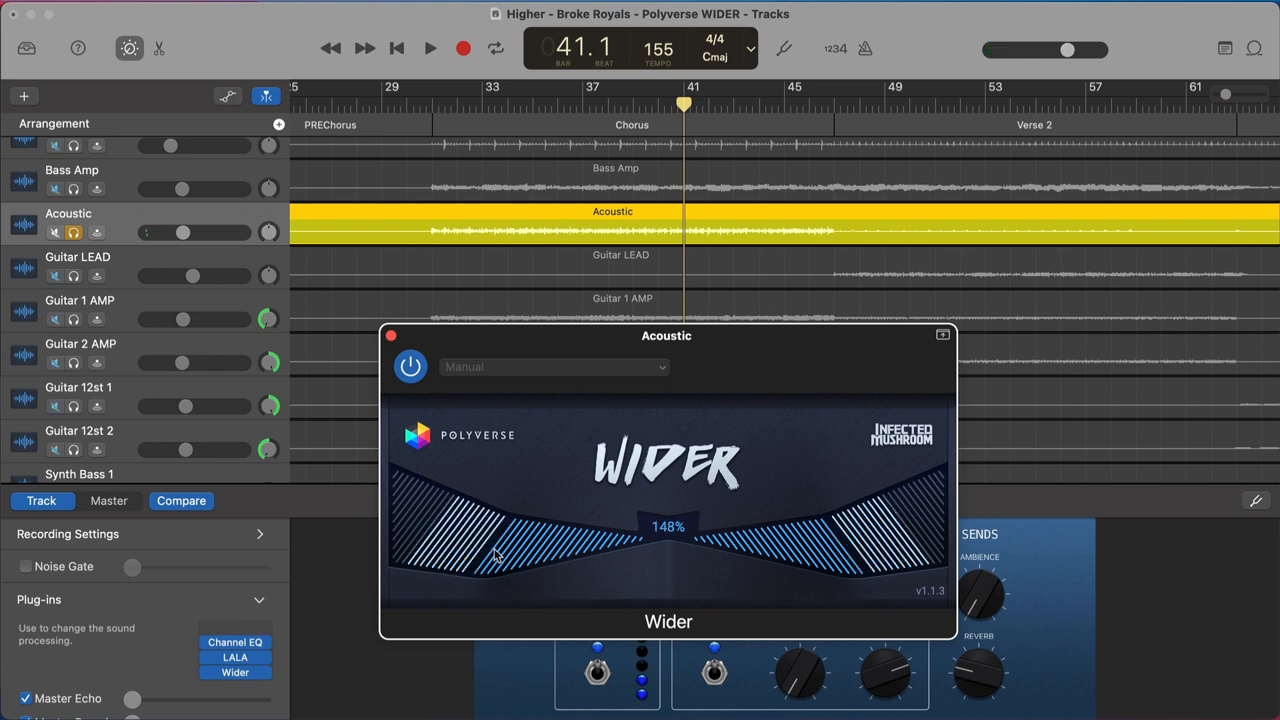
{"action": "left_click_drag", "start_coordinate": [510, 555], "coordinate": [510, 530]}
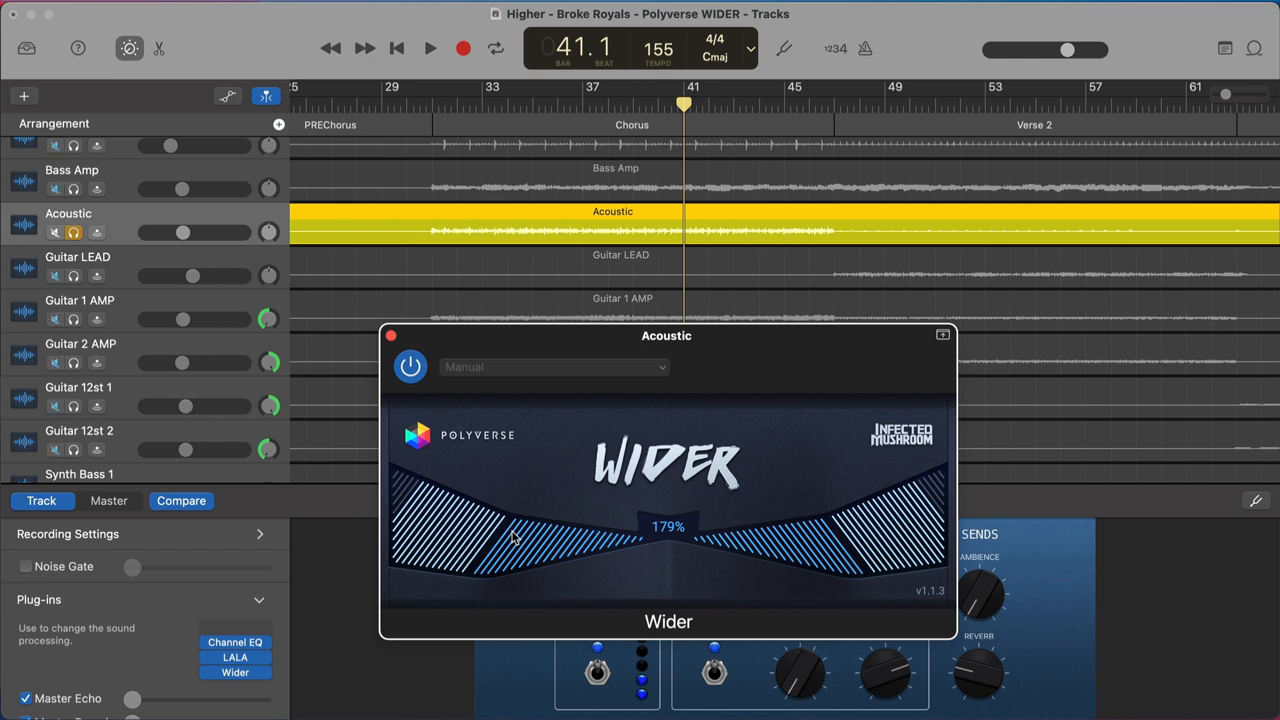
{"action": "left_click_drag", "start_coordinate": [510, 540], "coordinate": [600, 570]}
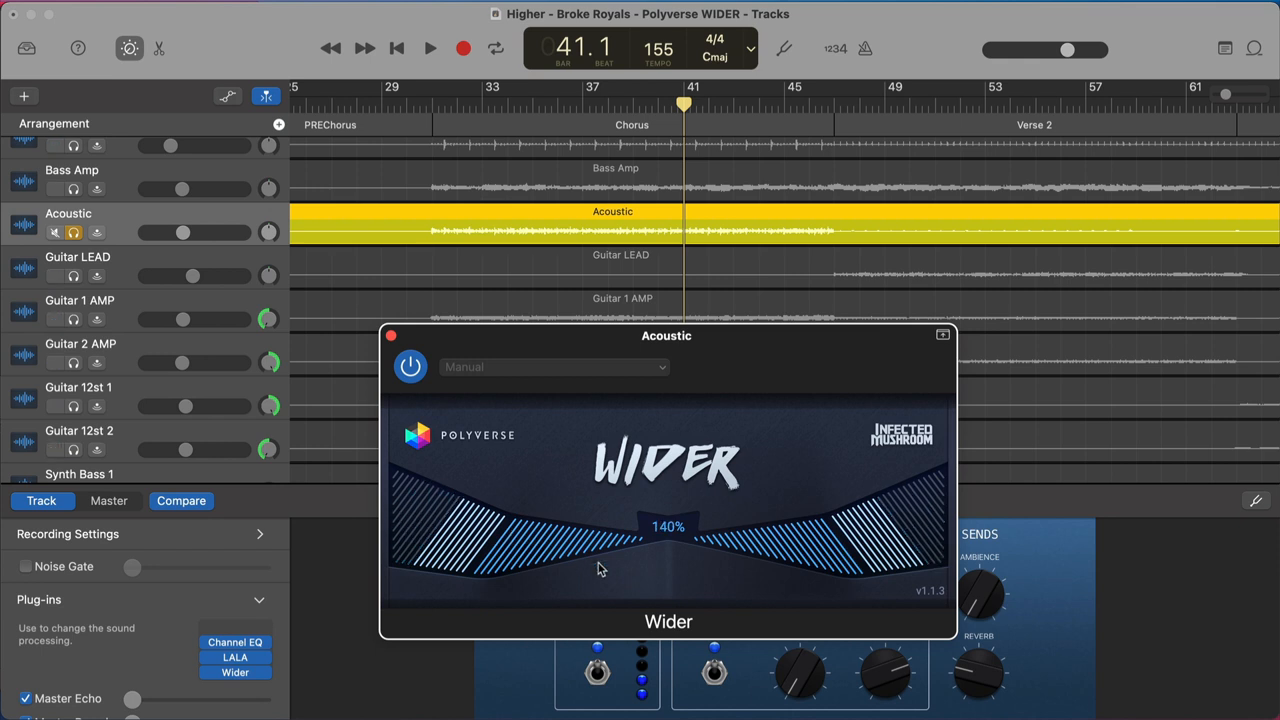
{"action": "left_click_drag", "start_coordinate": [600, 560], "coordinate": [580, 563]}
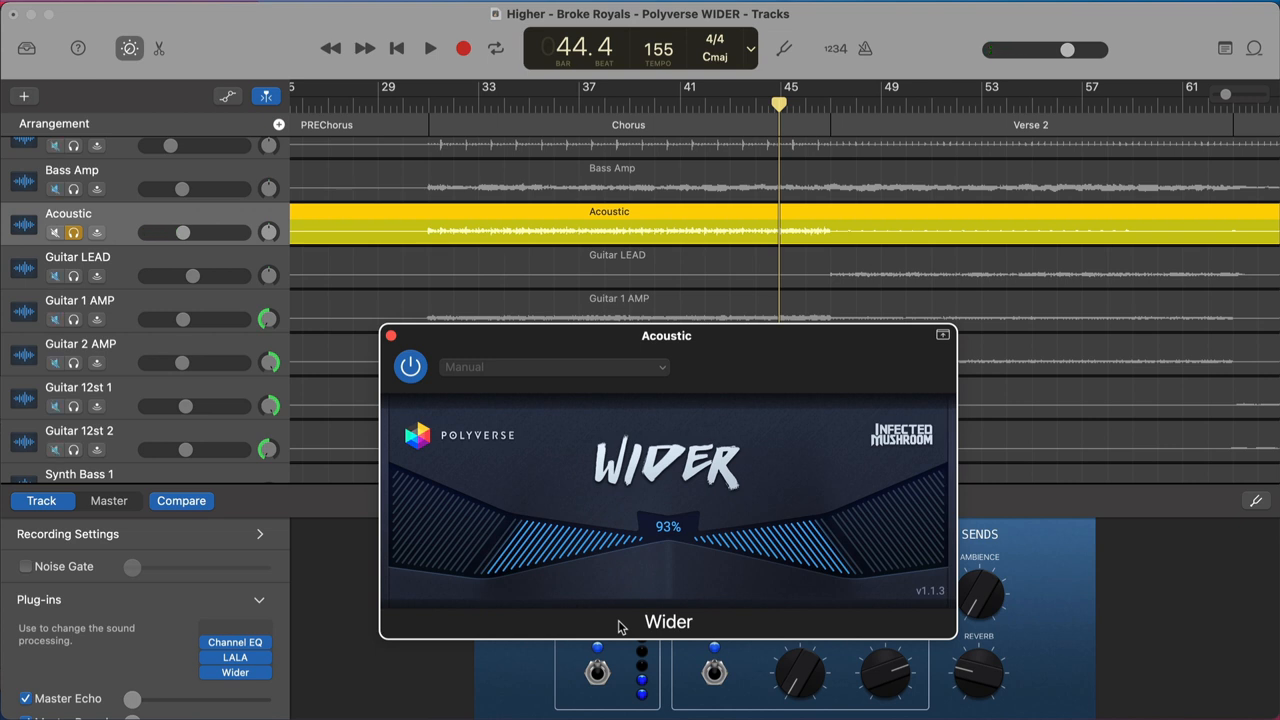
{"action": "mouse_move", "coordinate": [590, 267]}
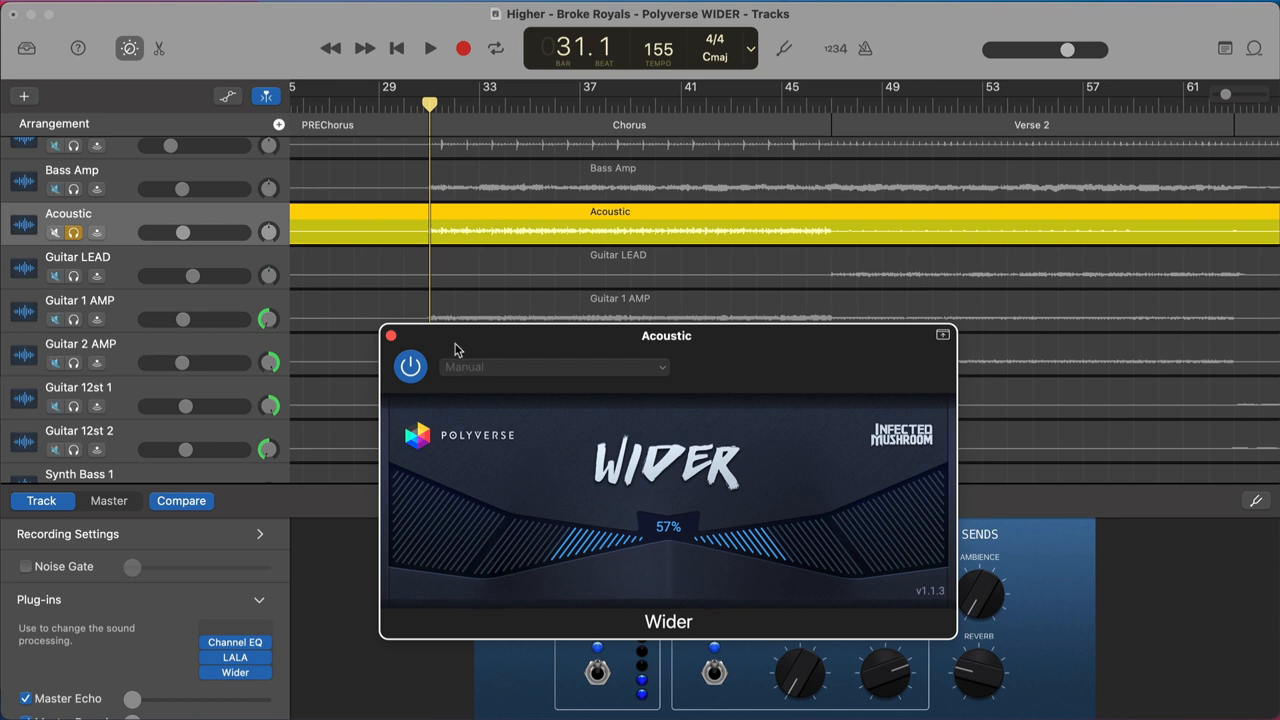
- Play the Acoustic track and raise its Wider width from 57% to 94%
{"action": "left_click", "coordinate": [429, 48]}
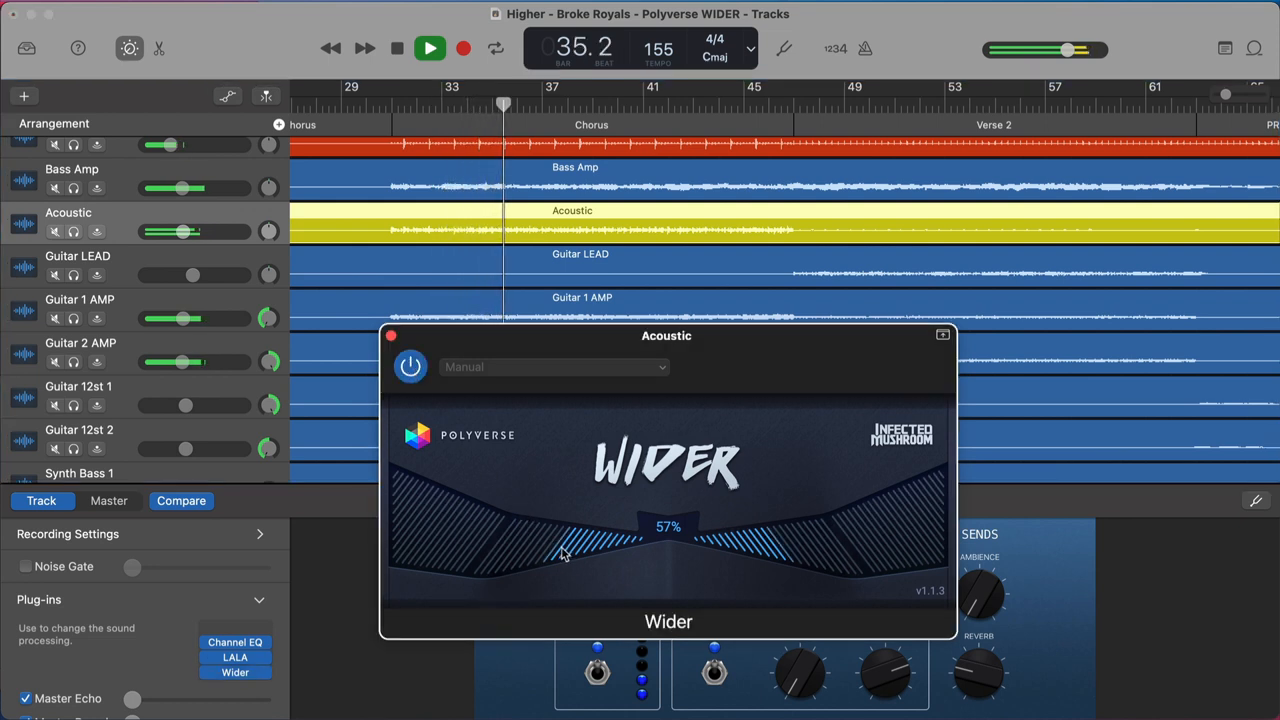
{"action": "left_click_drag", "start_coordinate": [560, 555], "coordinate": [505, 545]}
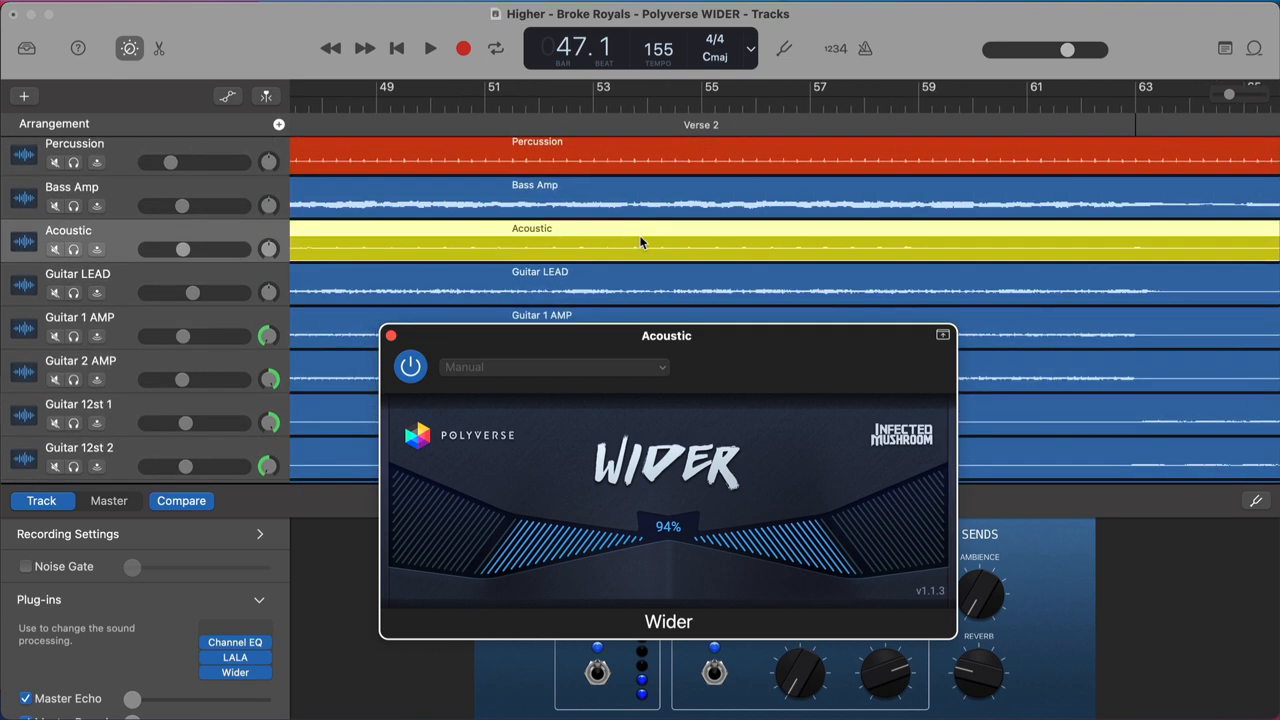
{"action": "scroll", "scroll_direction": "down", "scroll_amount": 3}
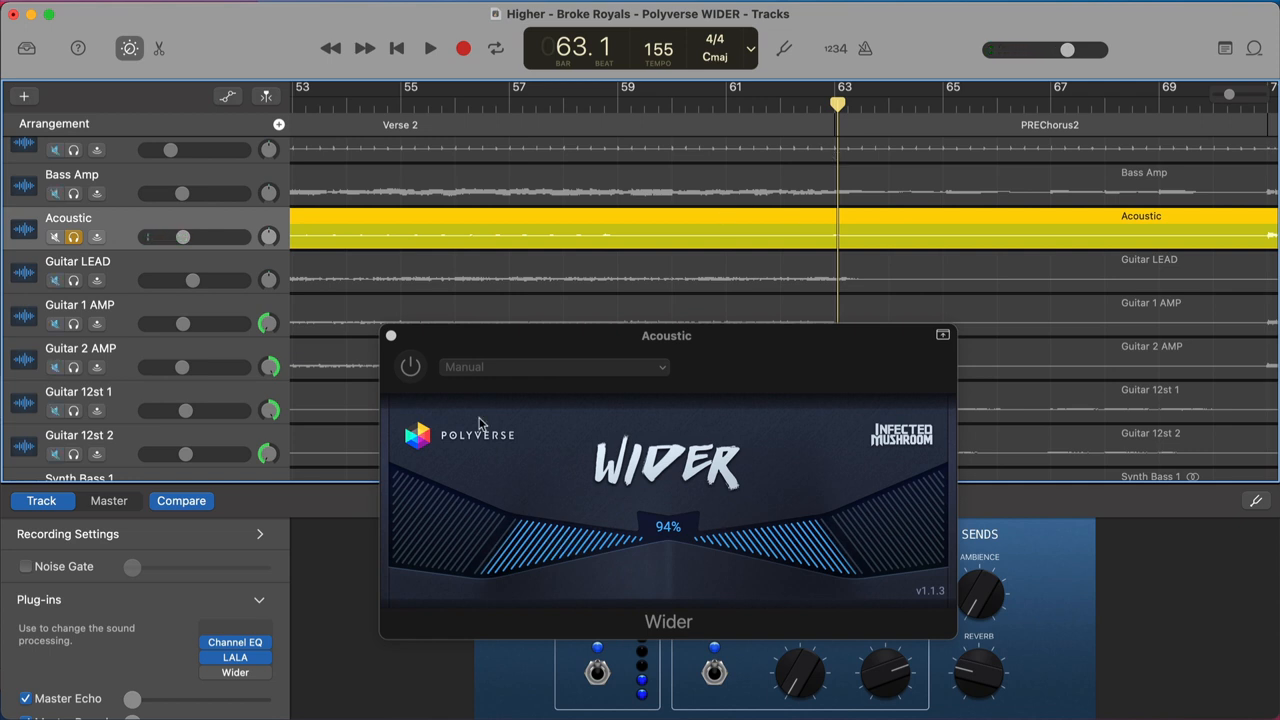
- Automate Acoustic's Wider Amount, stepping up to 200% near bar 59, then play
{"action": "left_click", "coordinate": [410, 366]}
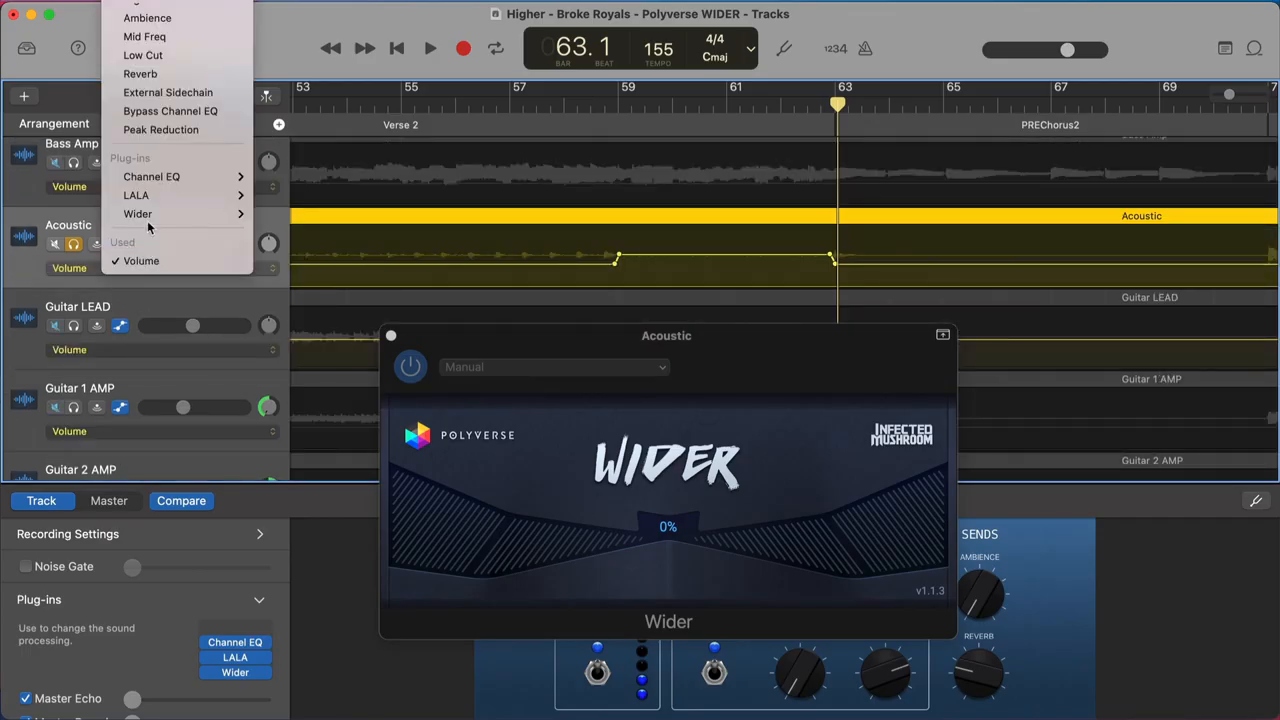
{"action": "left_click", "coordinate": [137, 213]}
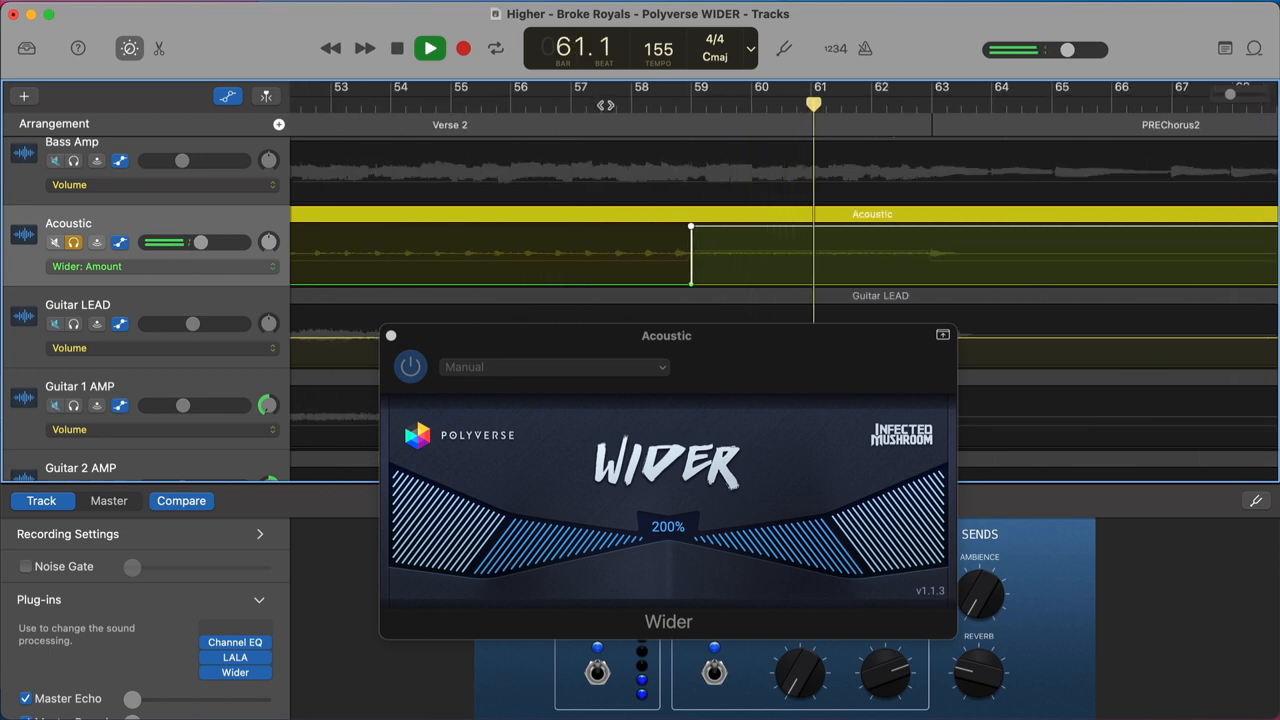
{"action": "left_click", "coordinate": [428, 48]}
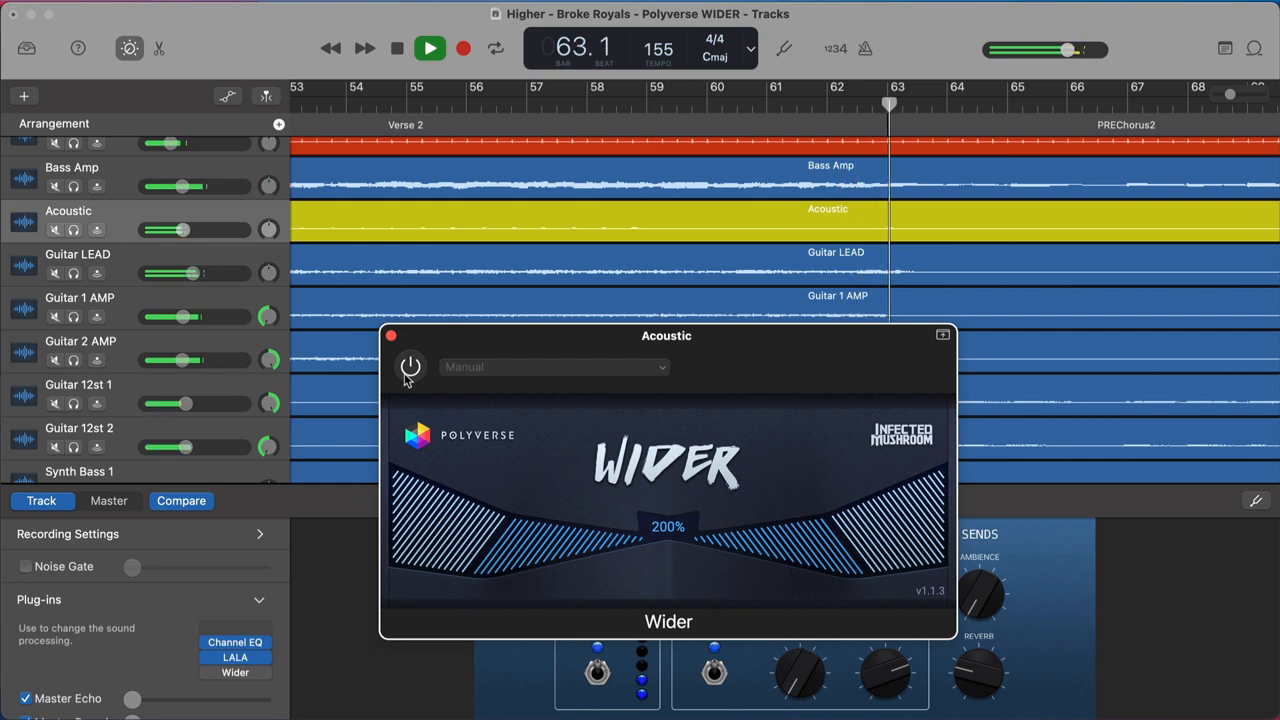
- Toggle the Wider effect on the Acoustic track to compare it on and off
{"action": "left_click", "coordinate": [398, 48]}
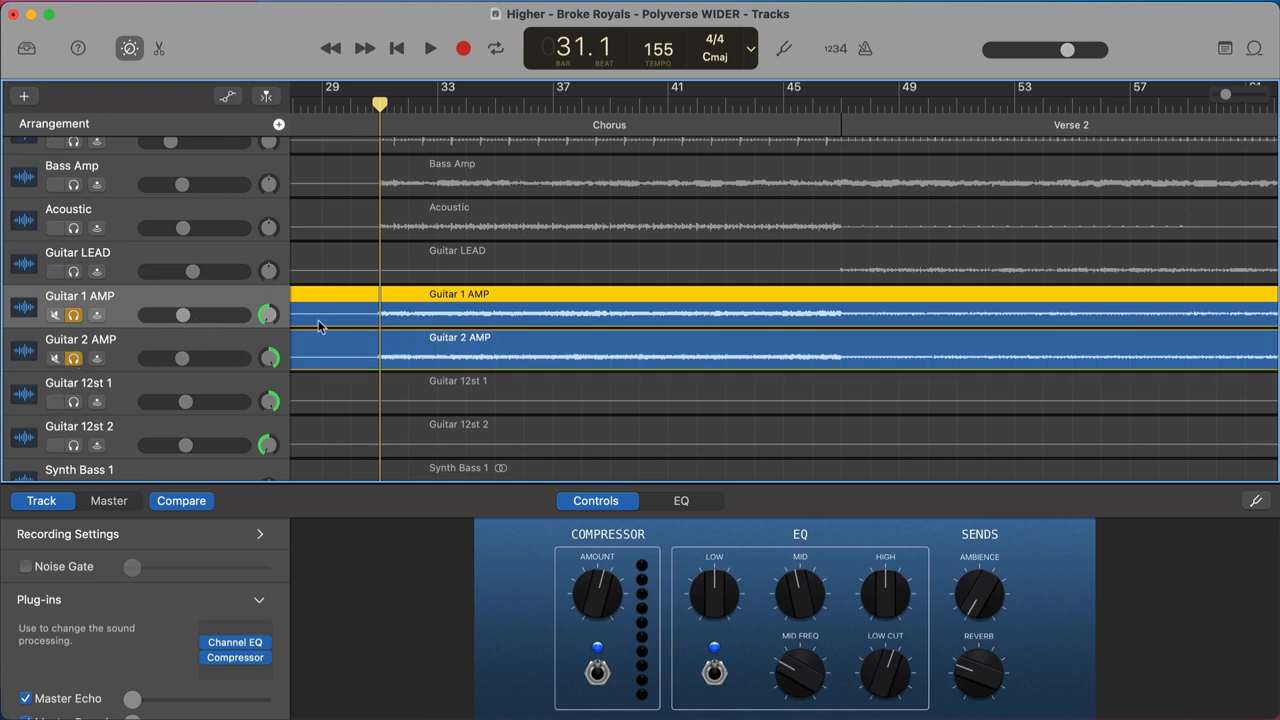
{"action": "mouse_move", "coordinate": [274, 318]}
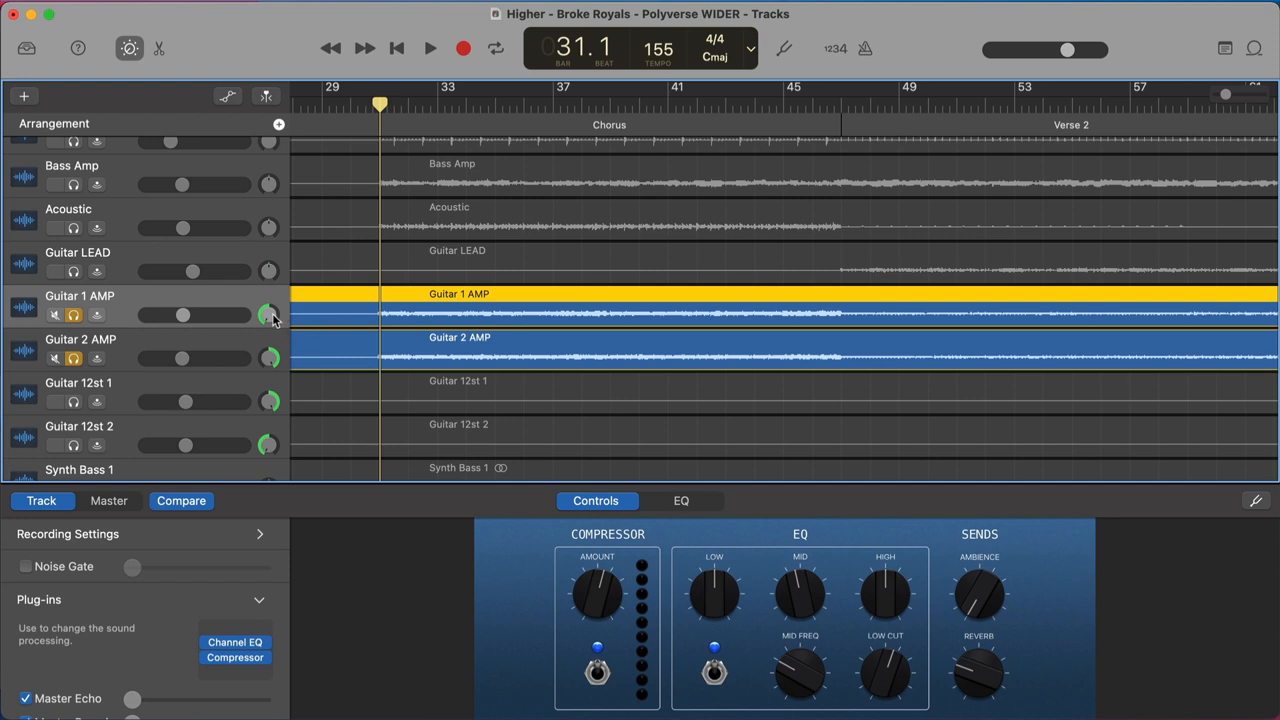
- Play and then stop the soloed Guitar 1 AMP and Guitar 2 AMP pair
{"action": "left_click", "coordinate": [423, 48]}
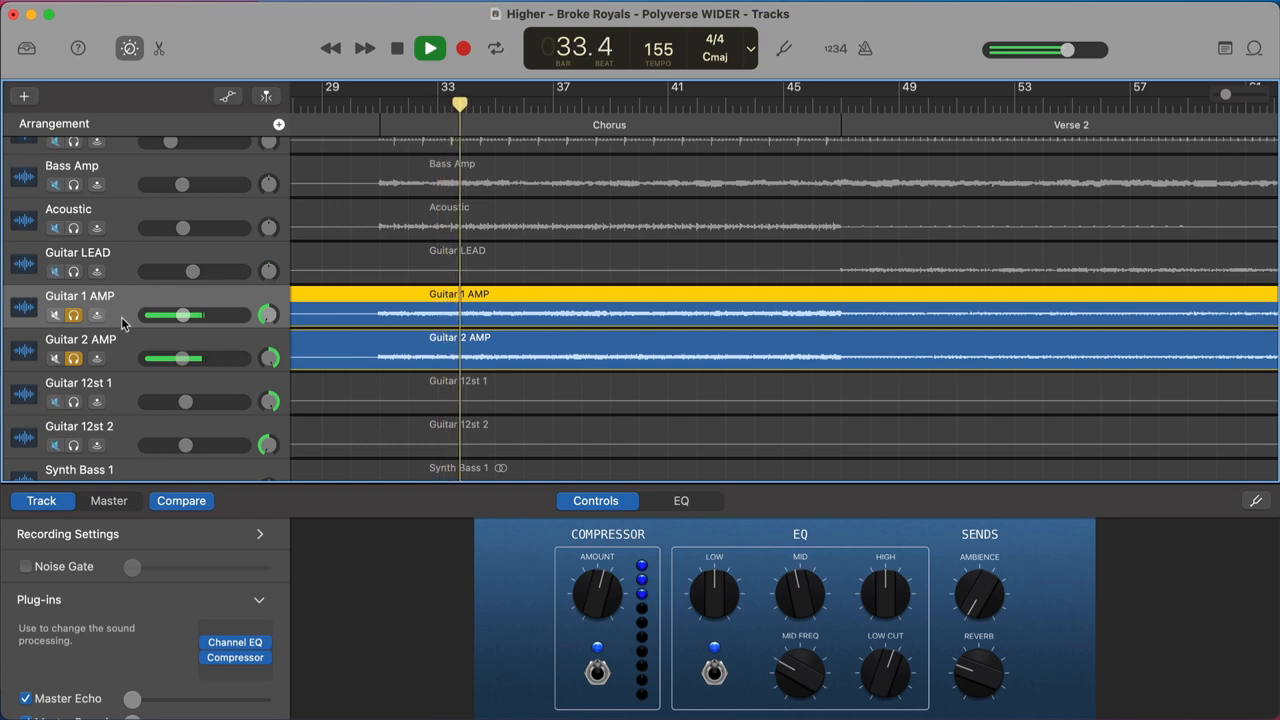
{"action": "left_click", "coordinate": [423, 48]}
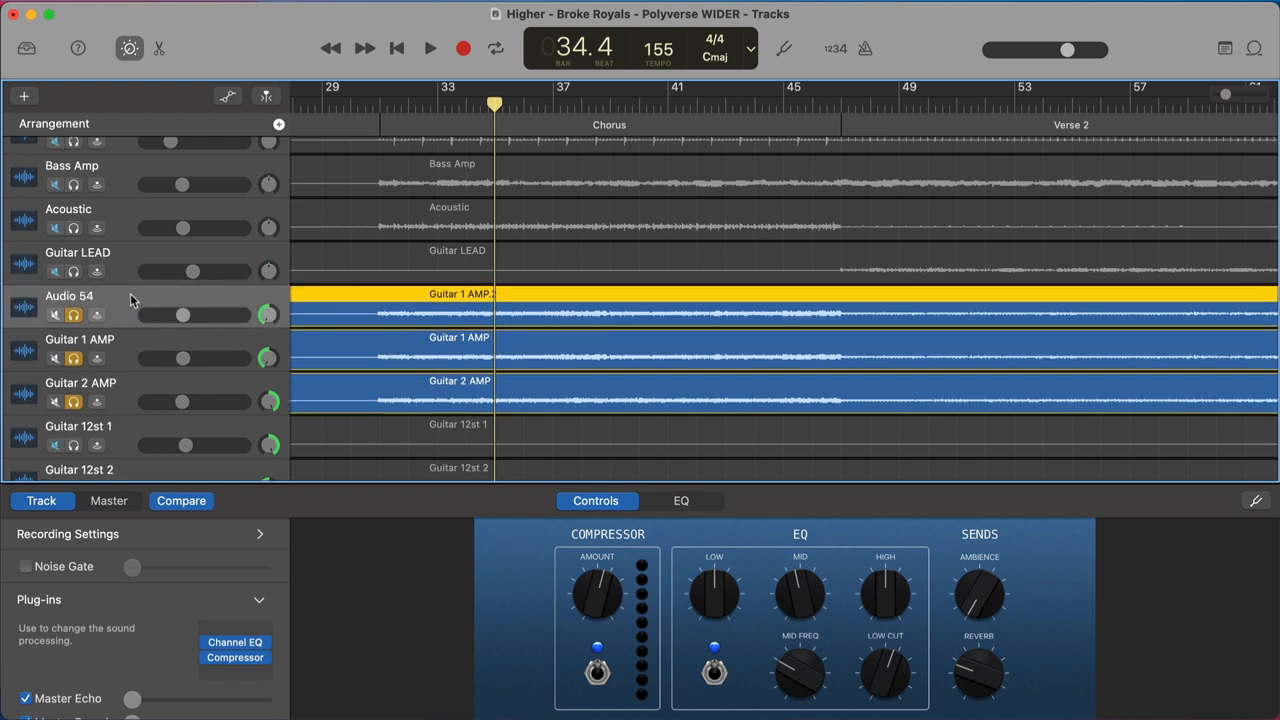
- Add Wider from Recent plug-ins to Audio 54 and move its window aside
{"action": "left_click", "coordinate": [234, 642]}
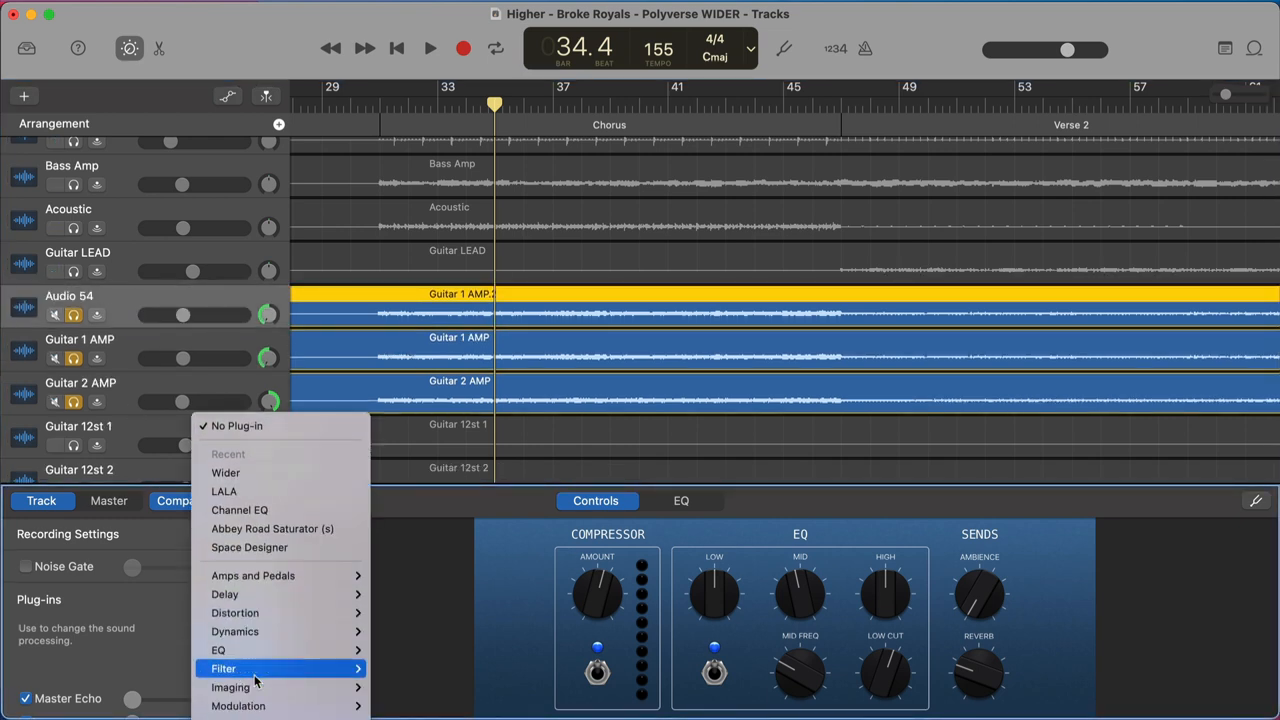
{"action": "left_click", "coordinate": [225, 472]}
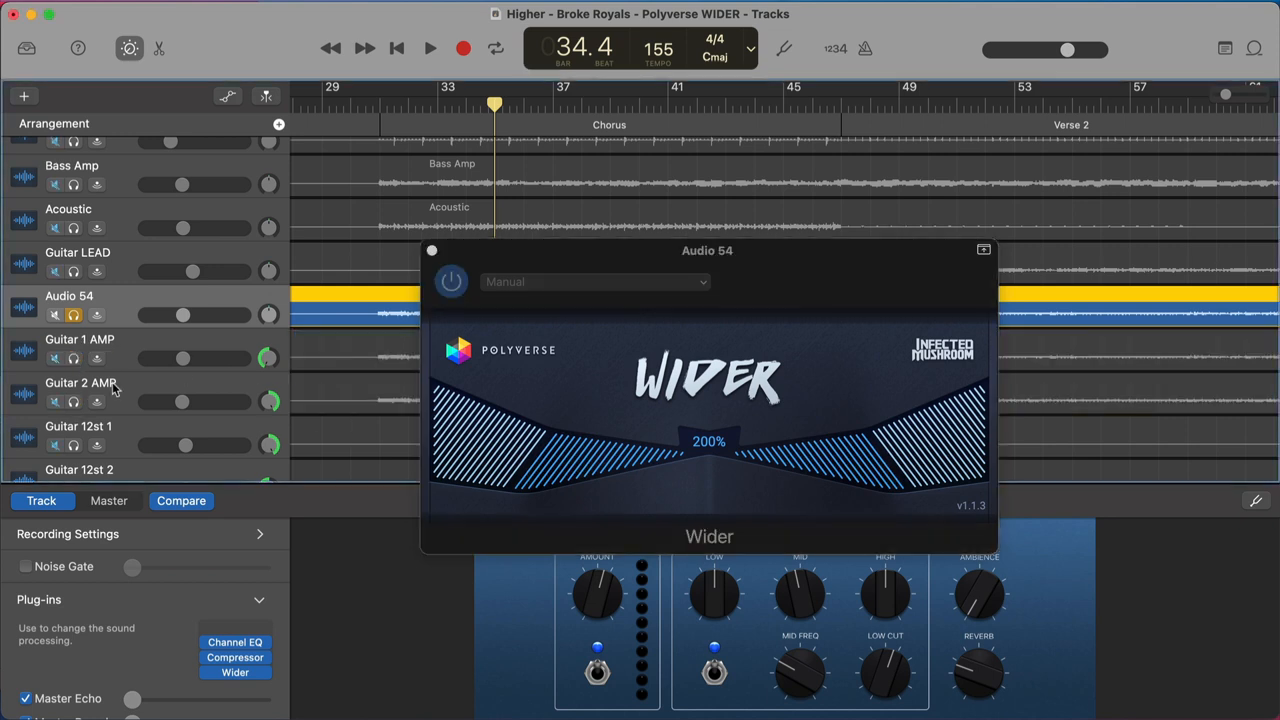
{"action": "left_click_drag", "start_coordinate": [707, 250], "coordinate": [652, 374]}
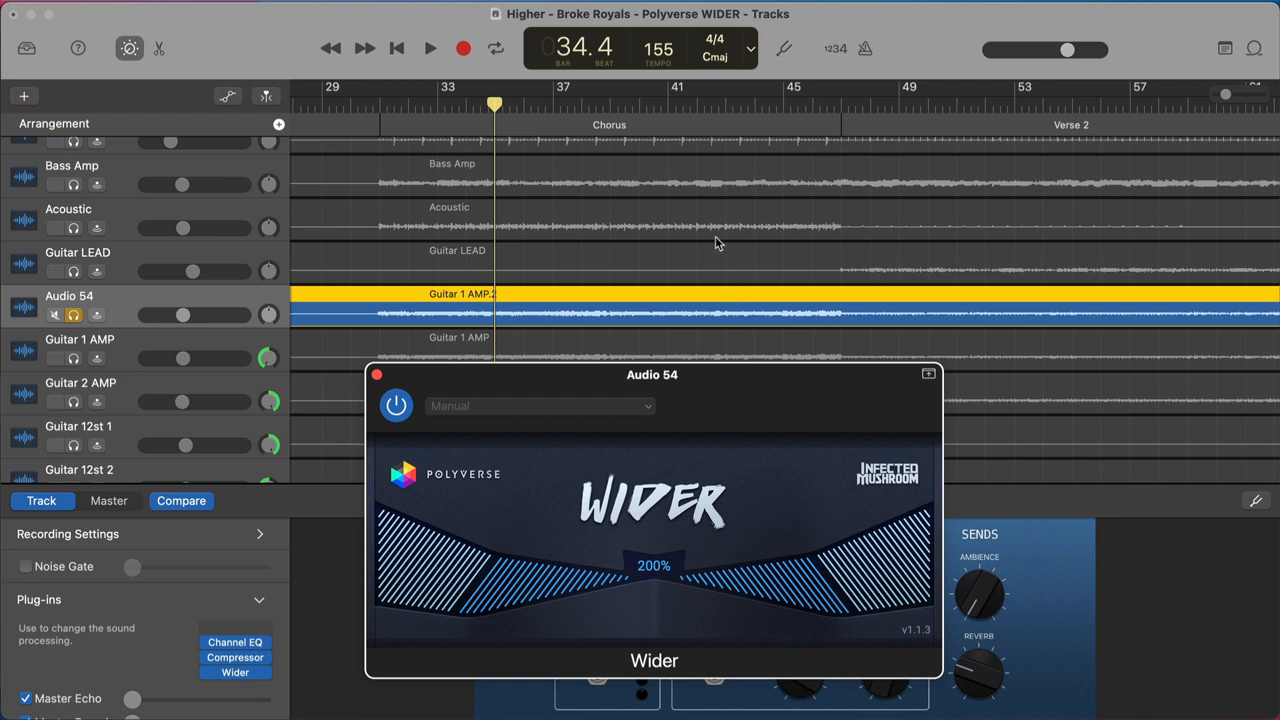
- Play and stop the widened Audio 54 duplicate guitar twice
{"action": "left_click", "coordinate": [424, 48]}
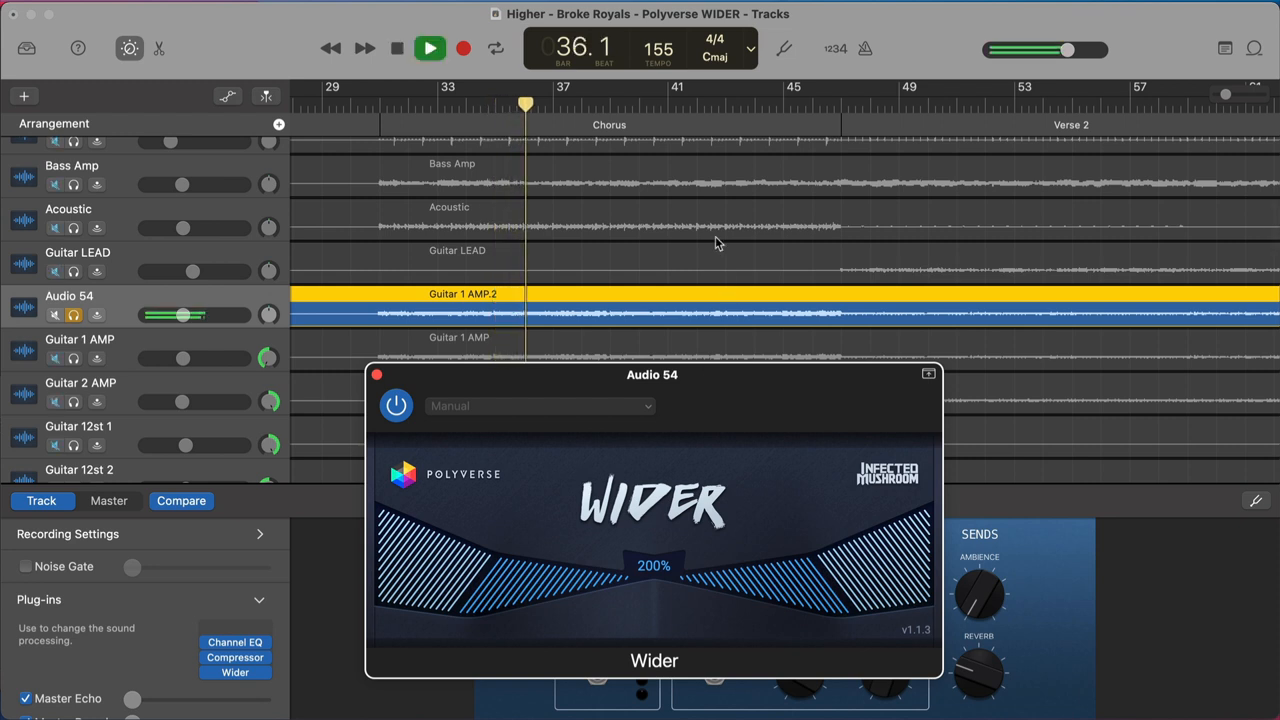
{"action": "left_click", "coordinate": [425, 48]}
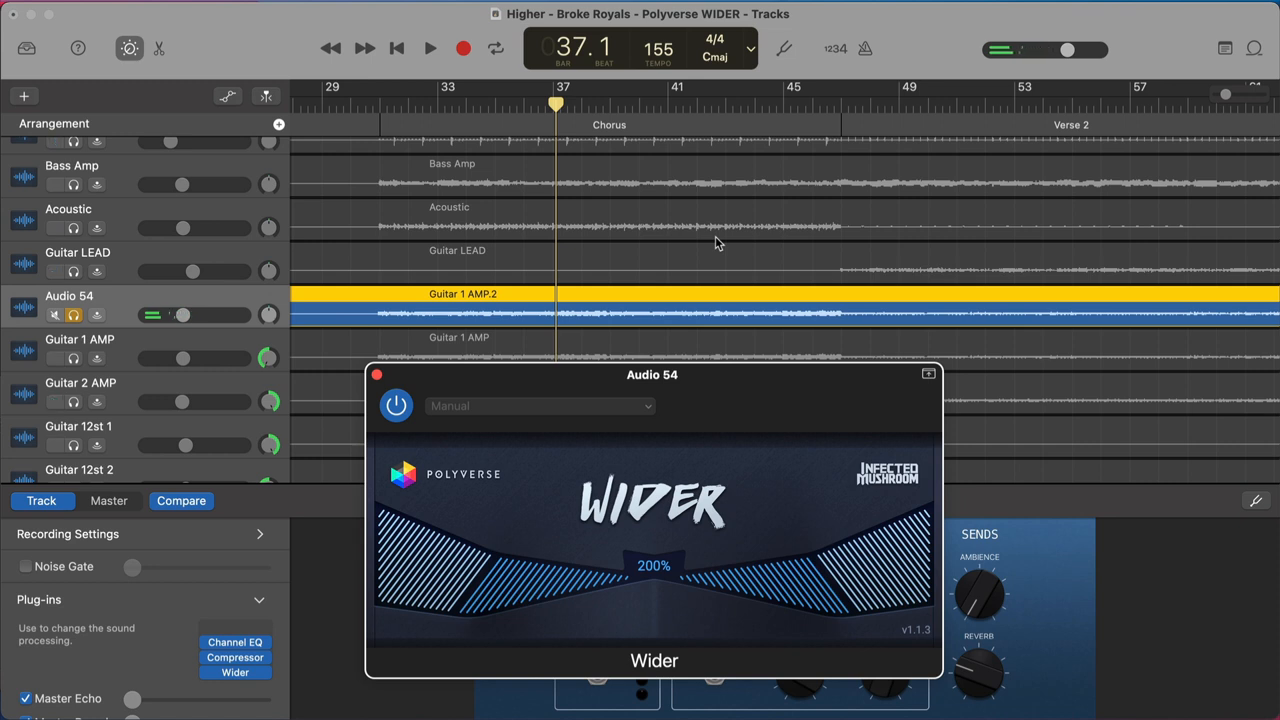
{"action": "left_click", "coordinate": [423, 48]}
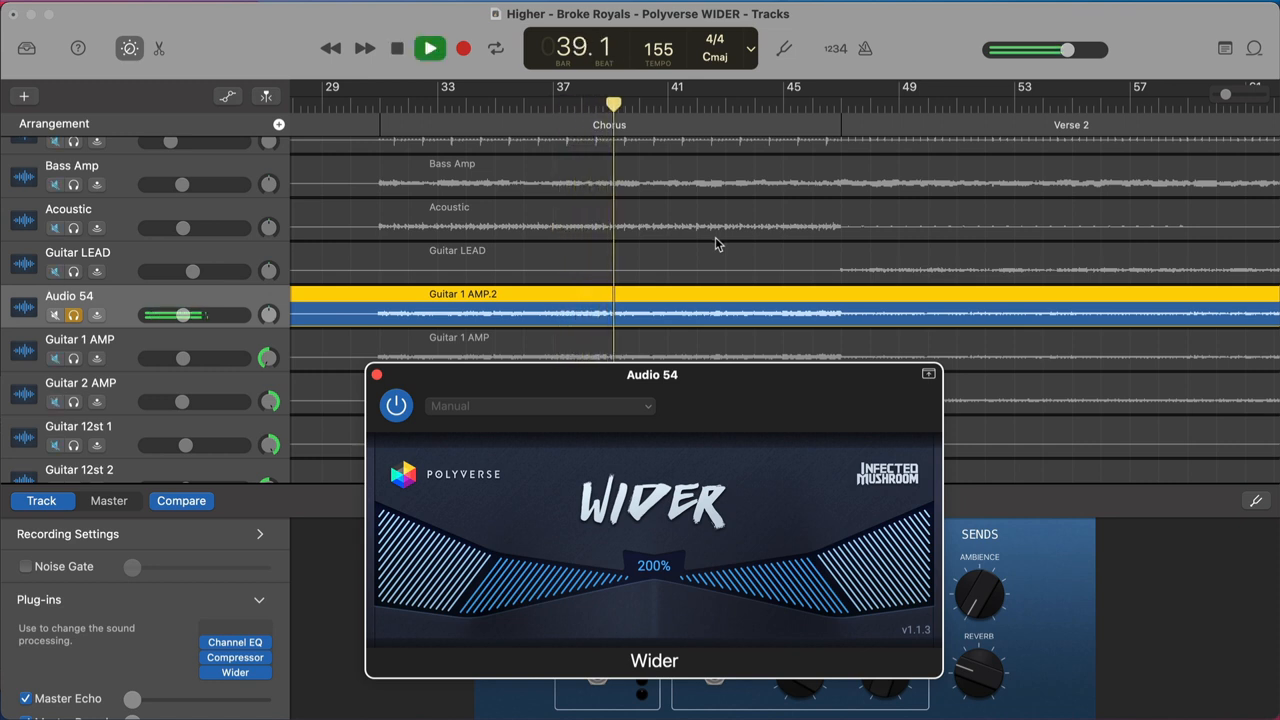
{"action": "left_click", "coordinate": [433, 48]}
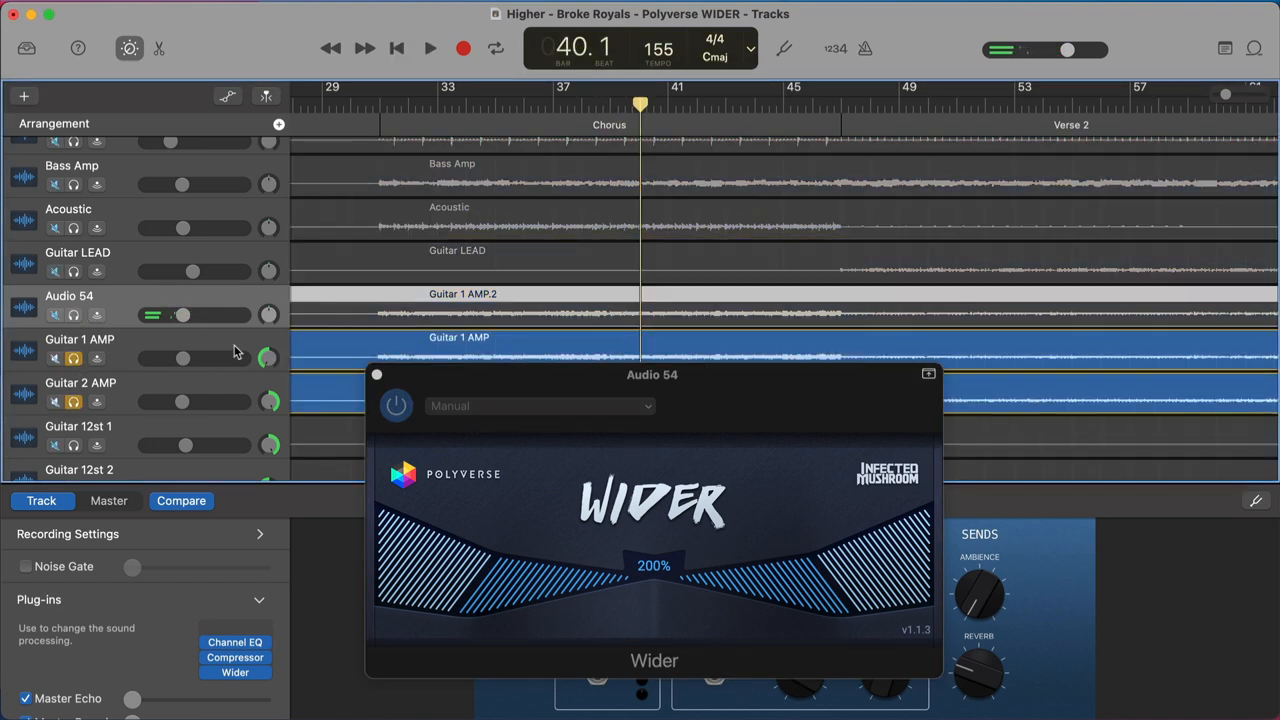
- Alternate playback between the doubled Guitar 1/2 AMP pair and widened Audio 54
{"action": "left_click", "coordinate": [423, 48]}
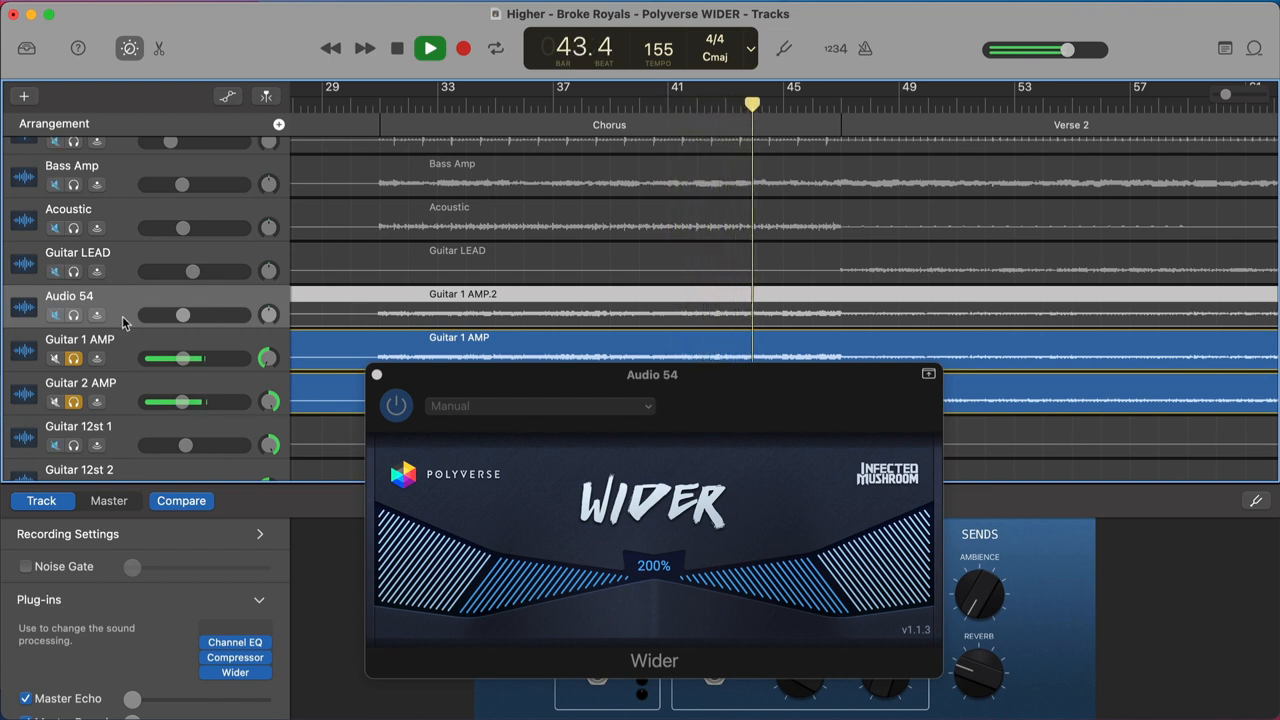
{"action": "left_click", "coordinate": [425, 48]}
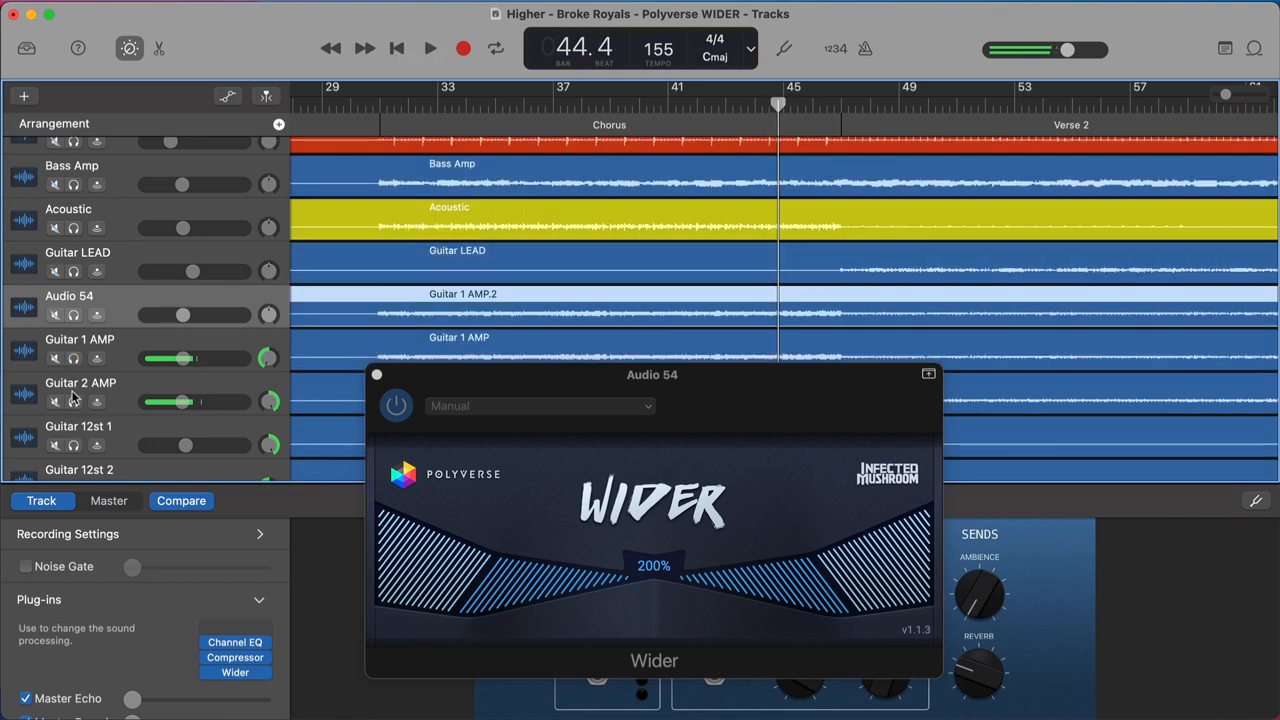
{"action": "left_click", "coordinate": [425, 47]}
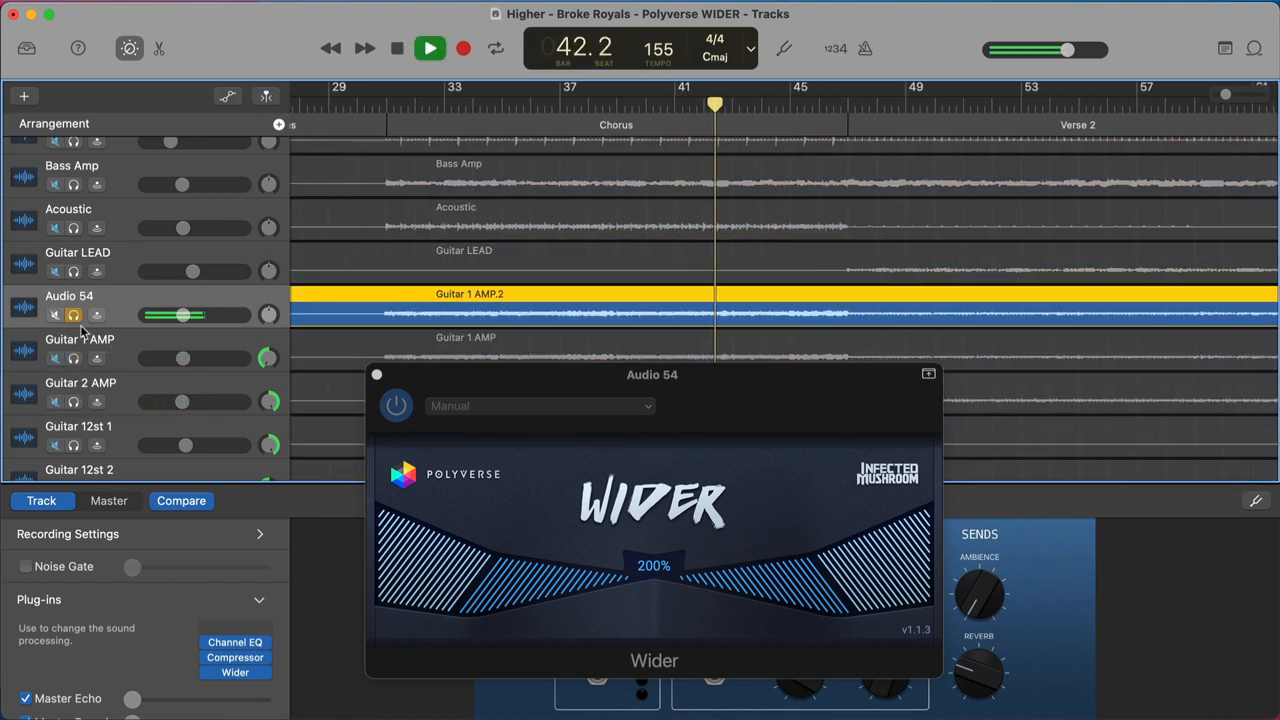
{"action": "left_click", "coordinate": [433, 48]}
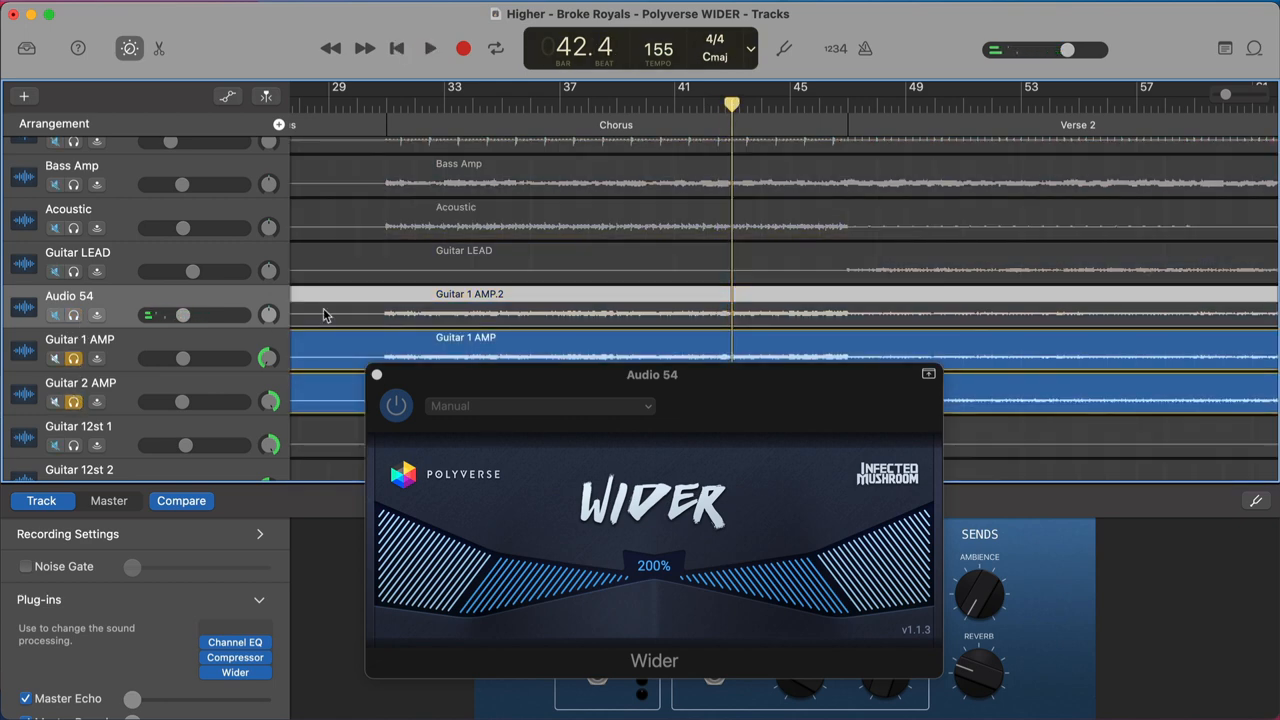
{"action": "left_click", "coordinate": [427, 48]}
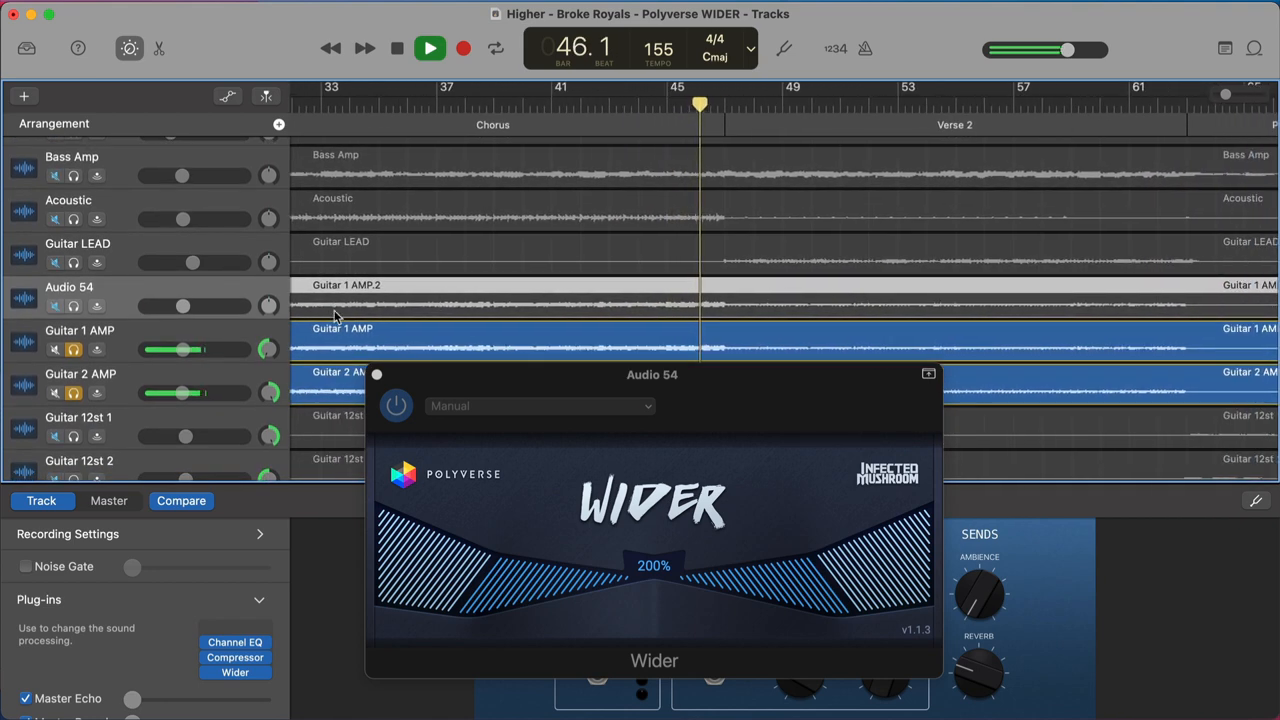
{"action": "left_click", "coordinate": [426, 48]}
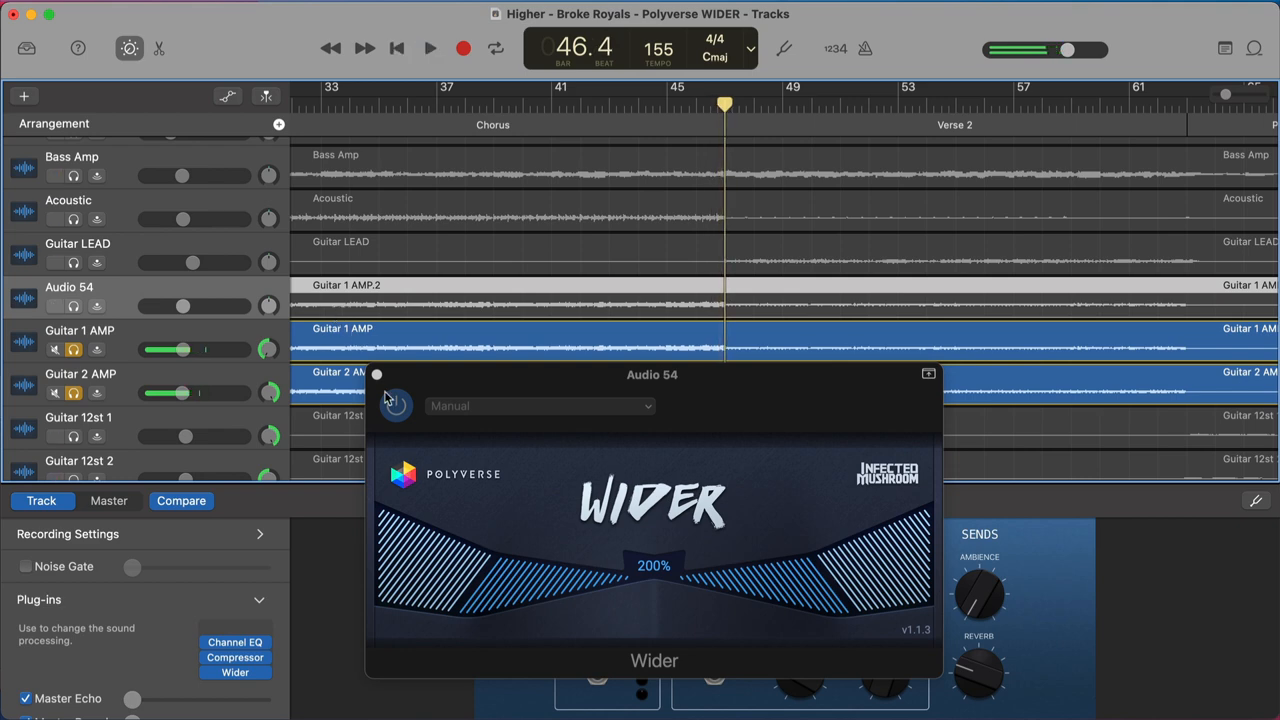